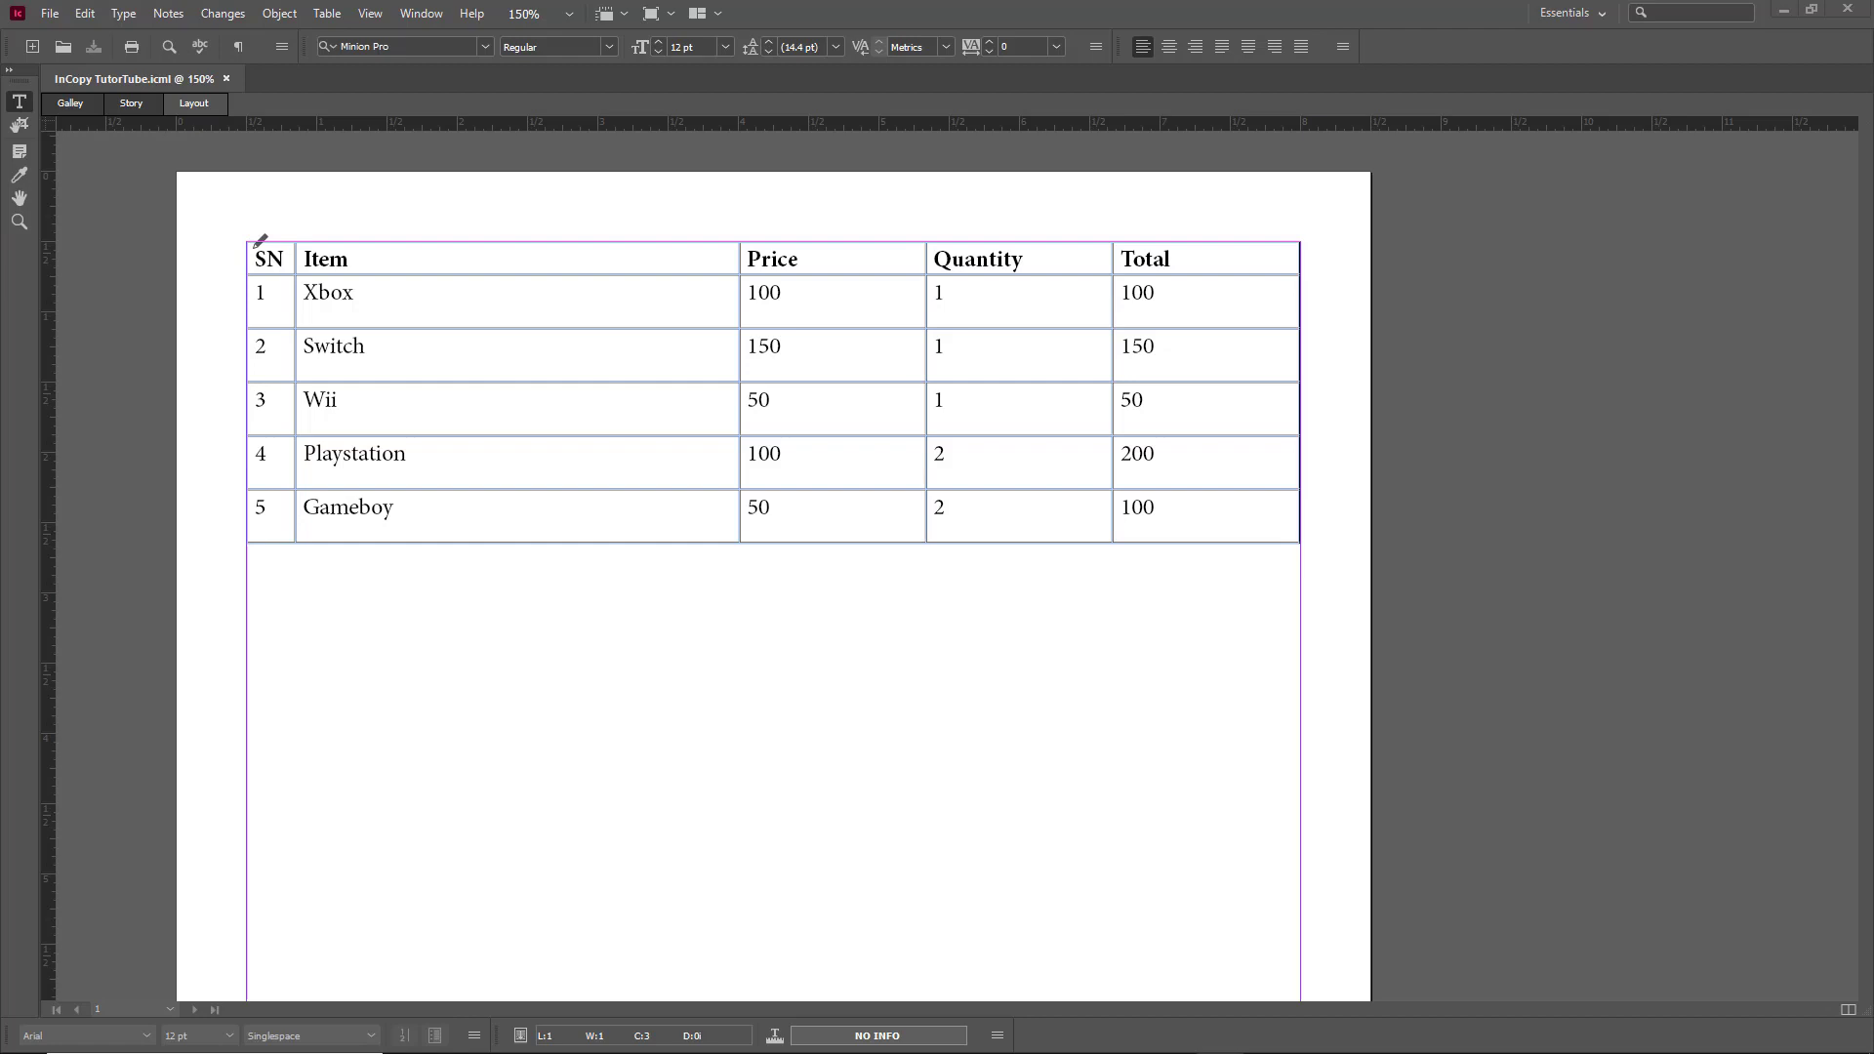
{"action": "mouse_move", "coordinate": [1239, 587]}
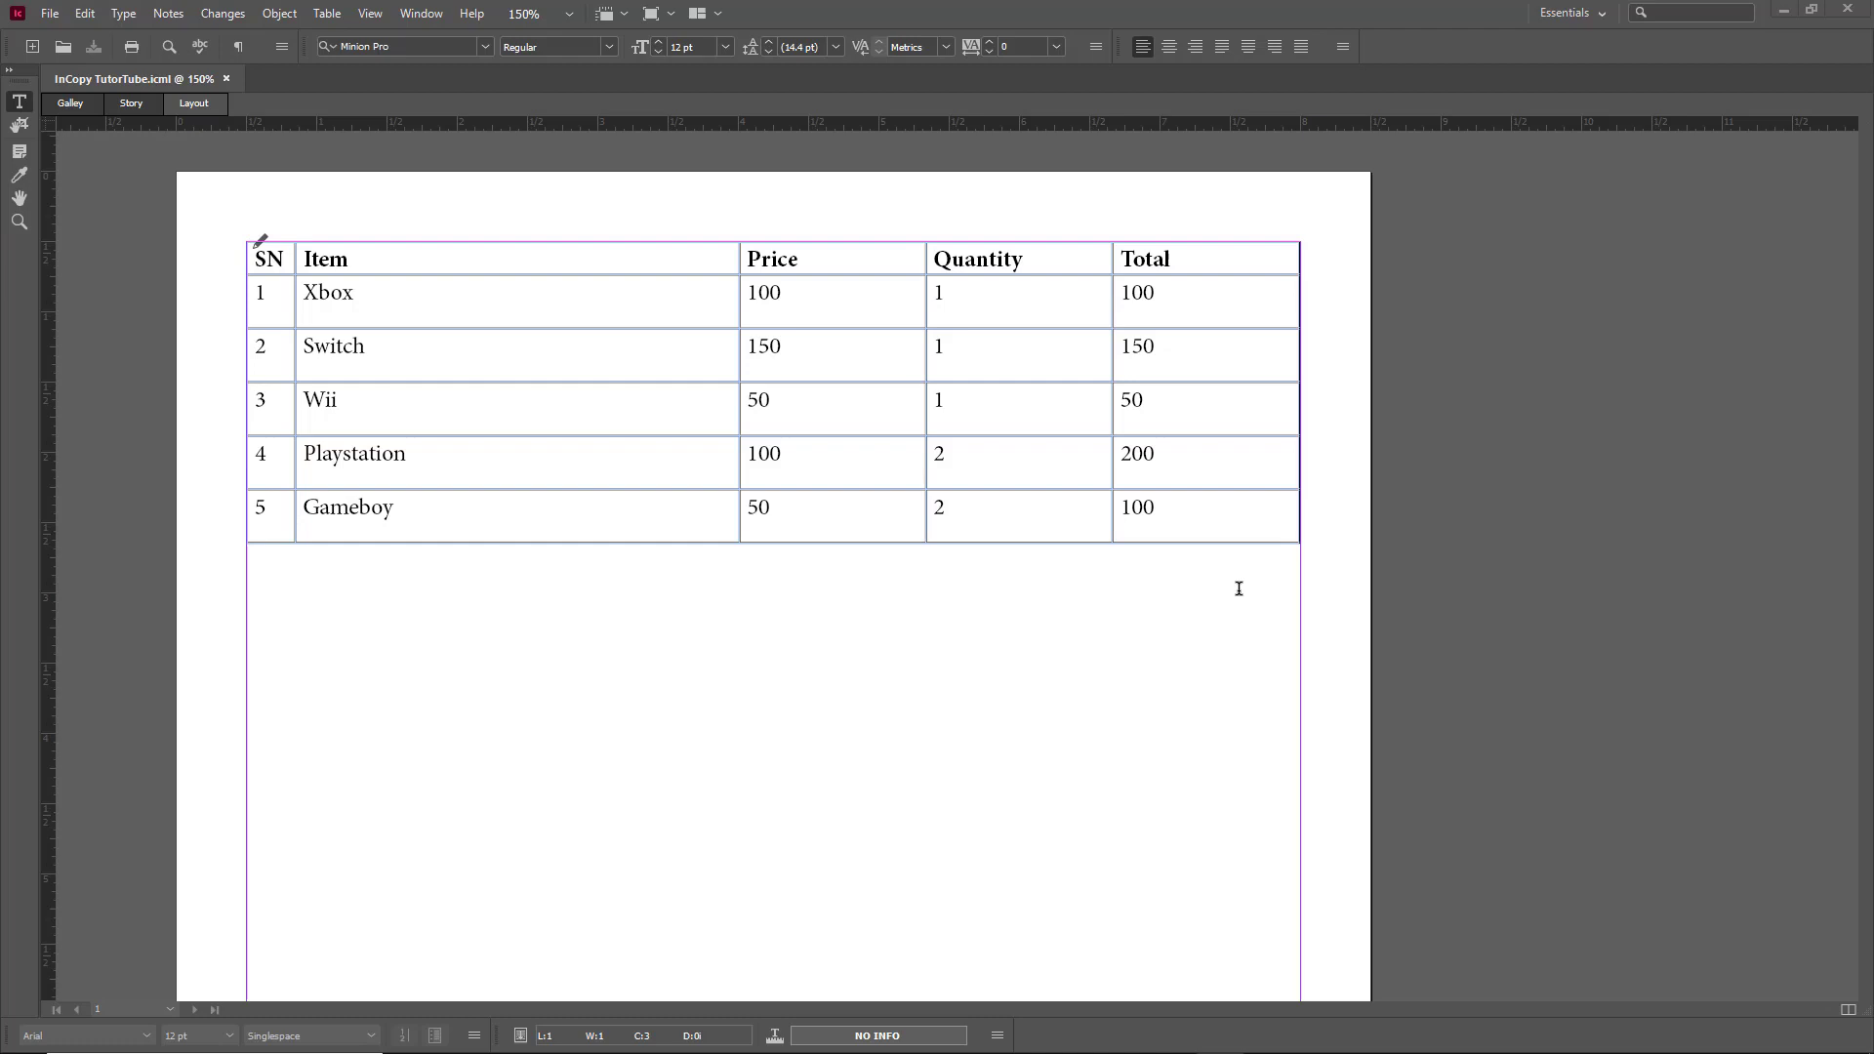
{"action": "mouse_move", "coordinate": [901, 417]}
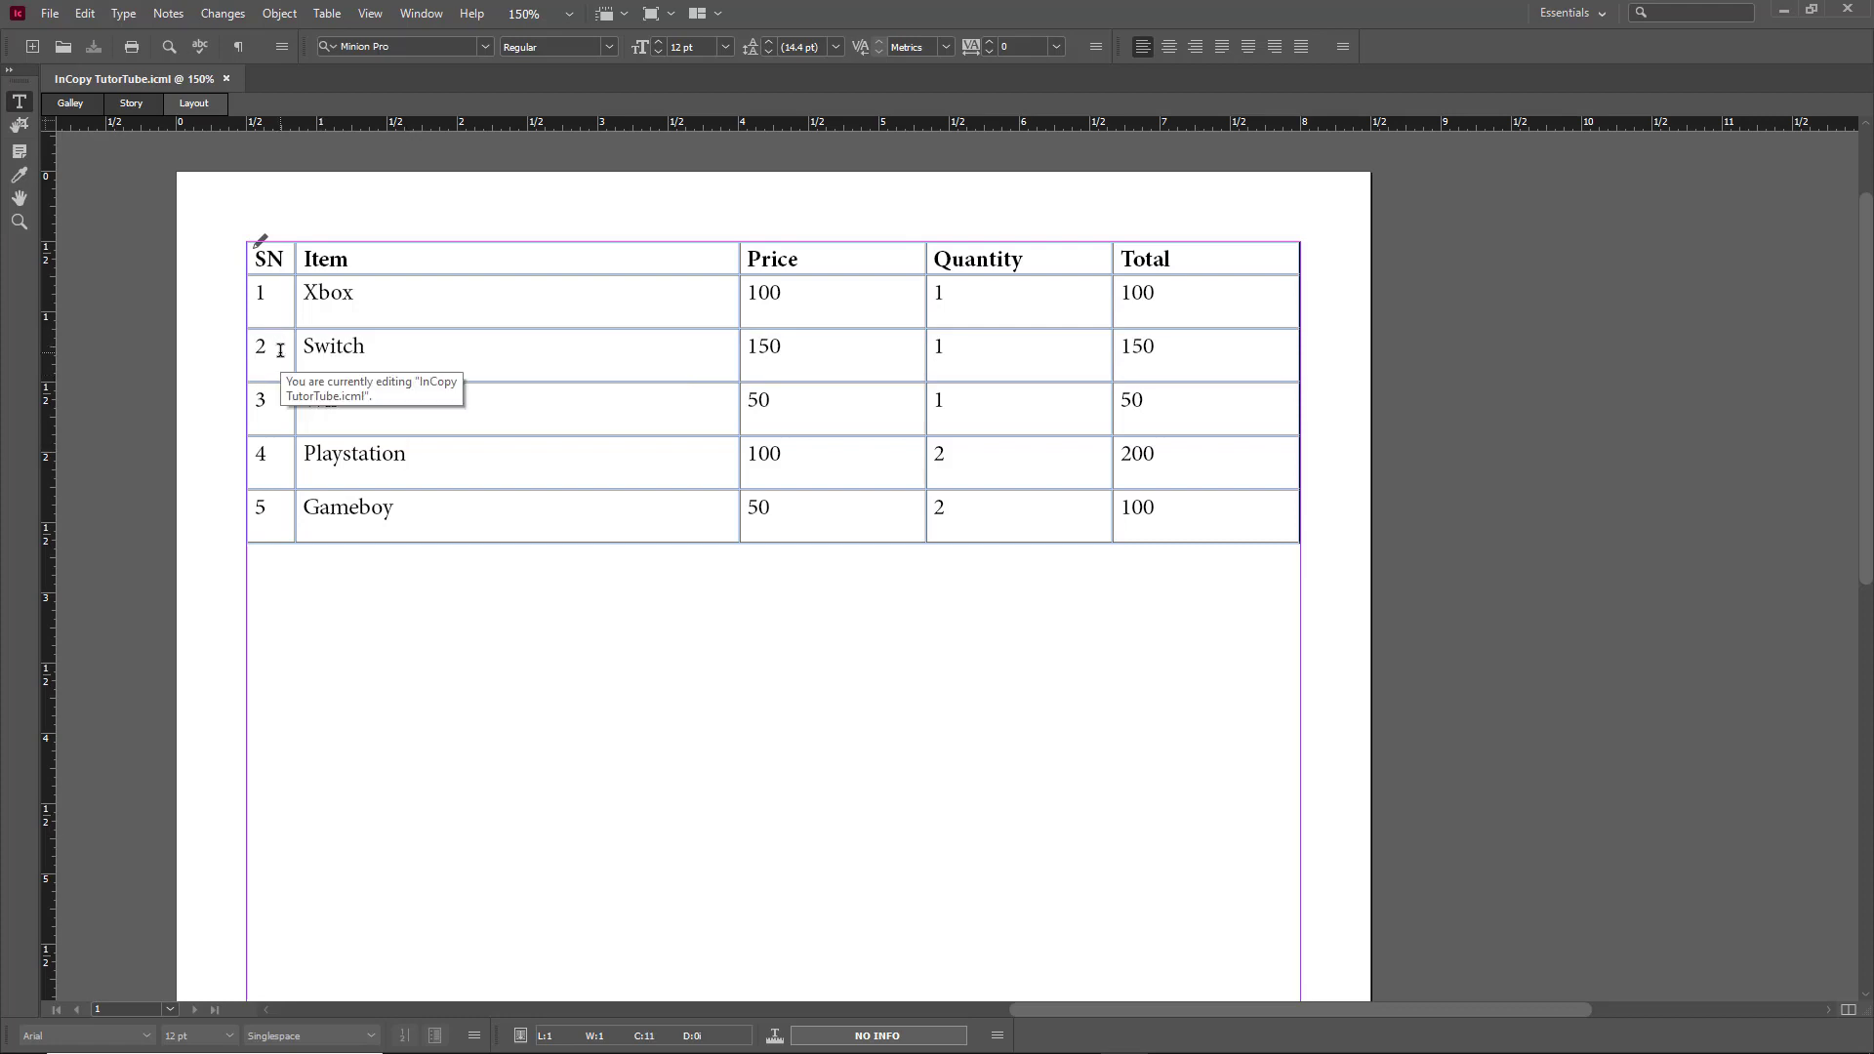
{"action": "mouse_move", "coordinate": [1165, 330]}
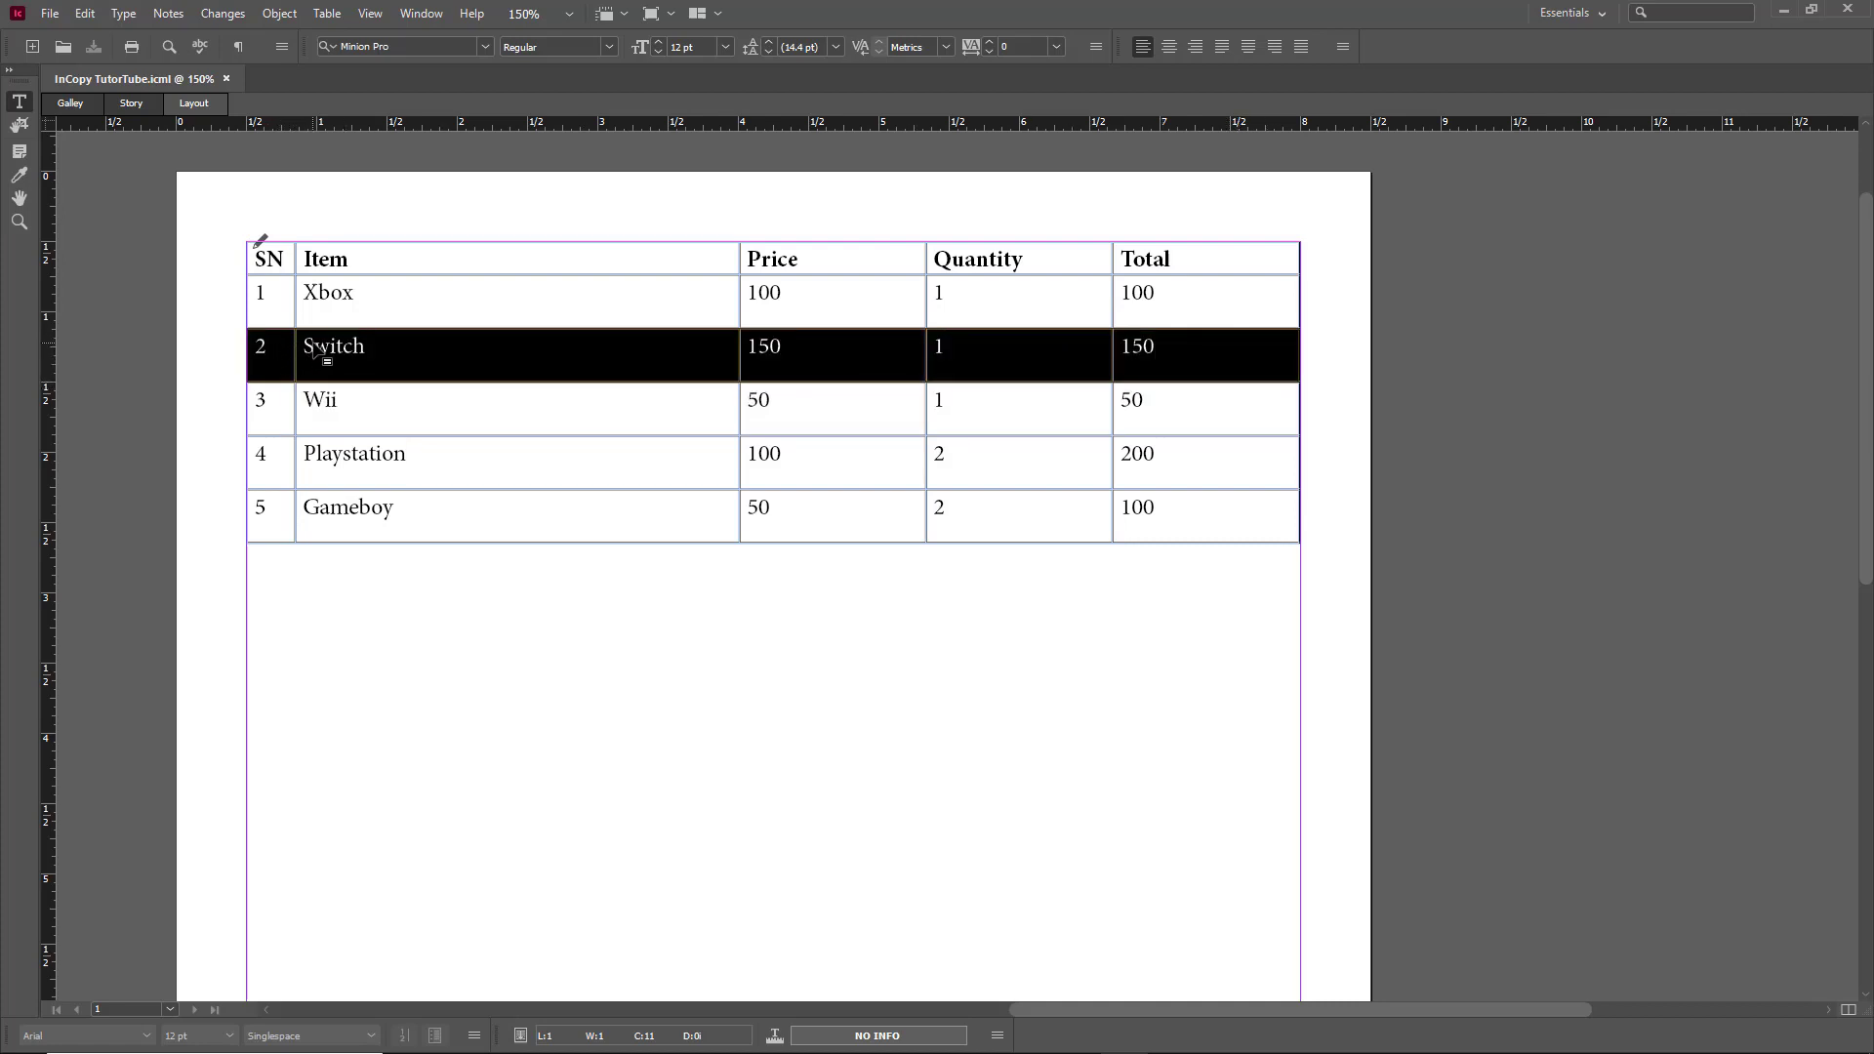
Copy the Switch row (150, 1, 150) to the clipboard, leaving the five-row table unchanged.
{"action": "left_click", "coordinate": [265, 347]}
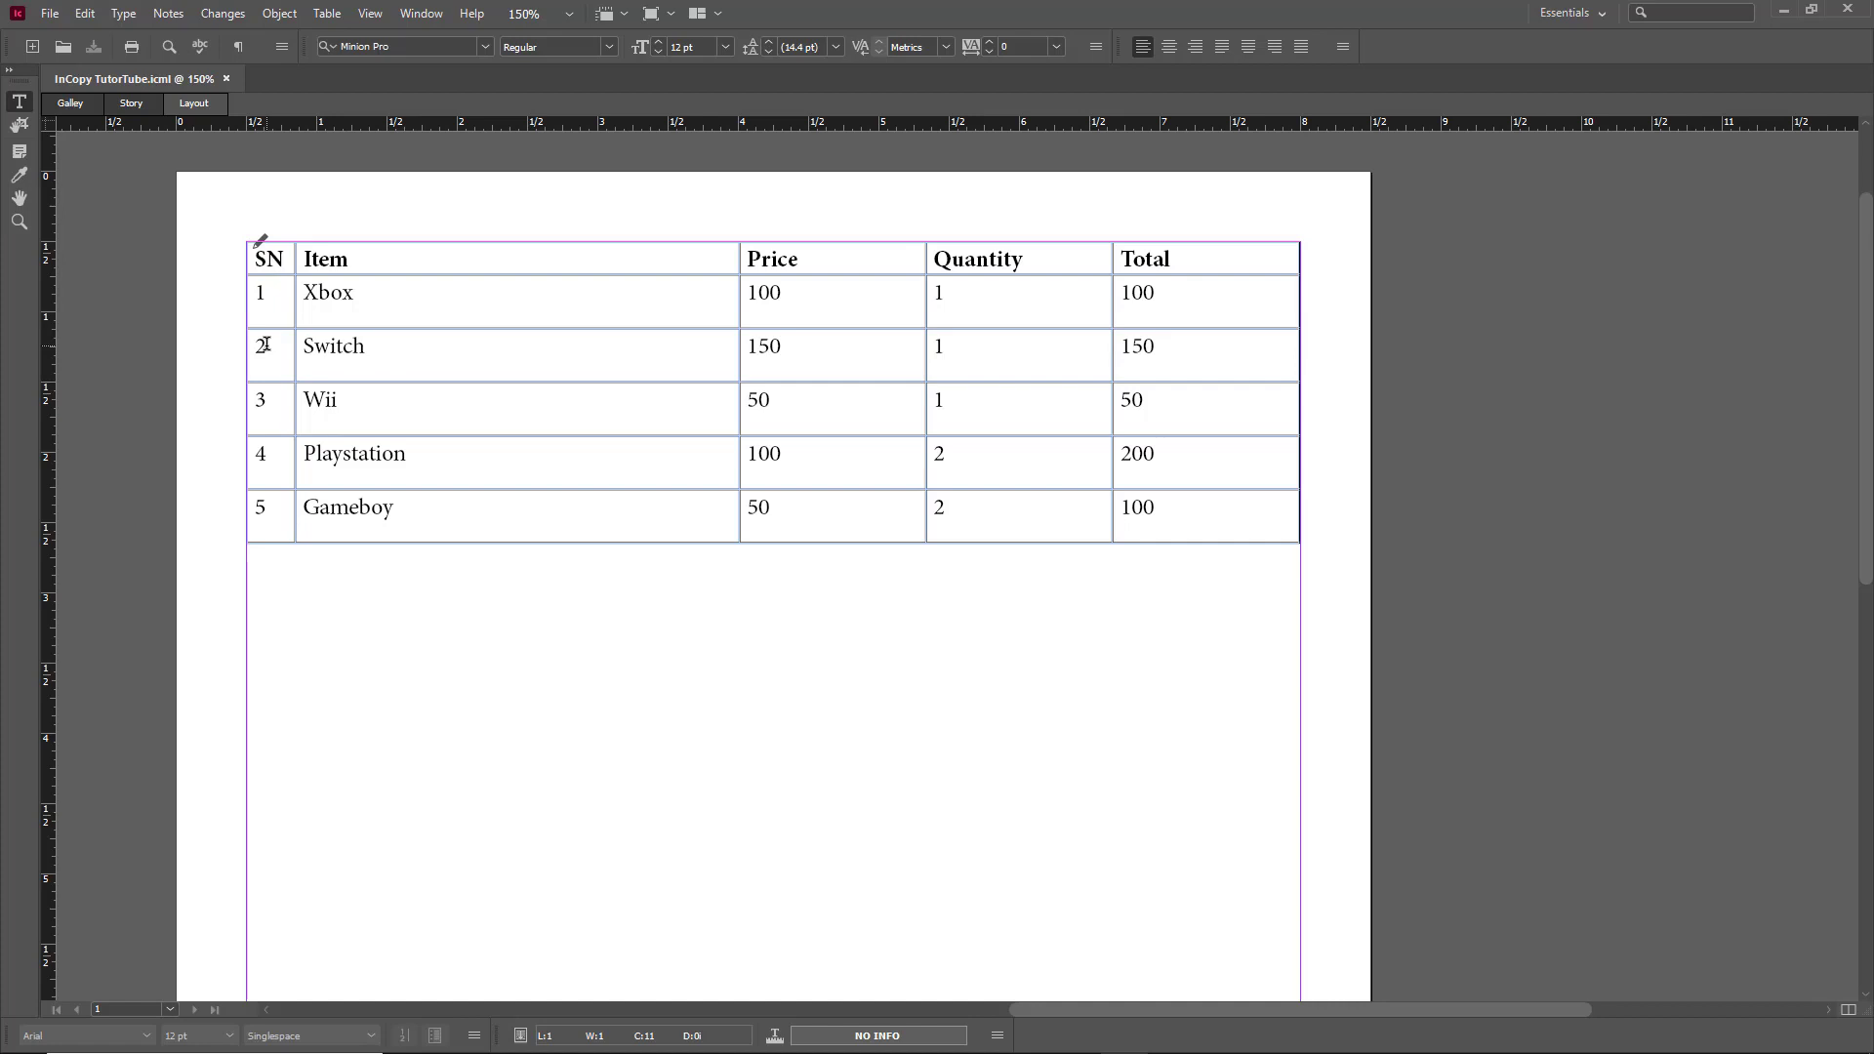
{"action": "mouse_move", "coordinate": [245, 351]}
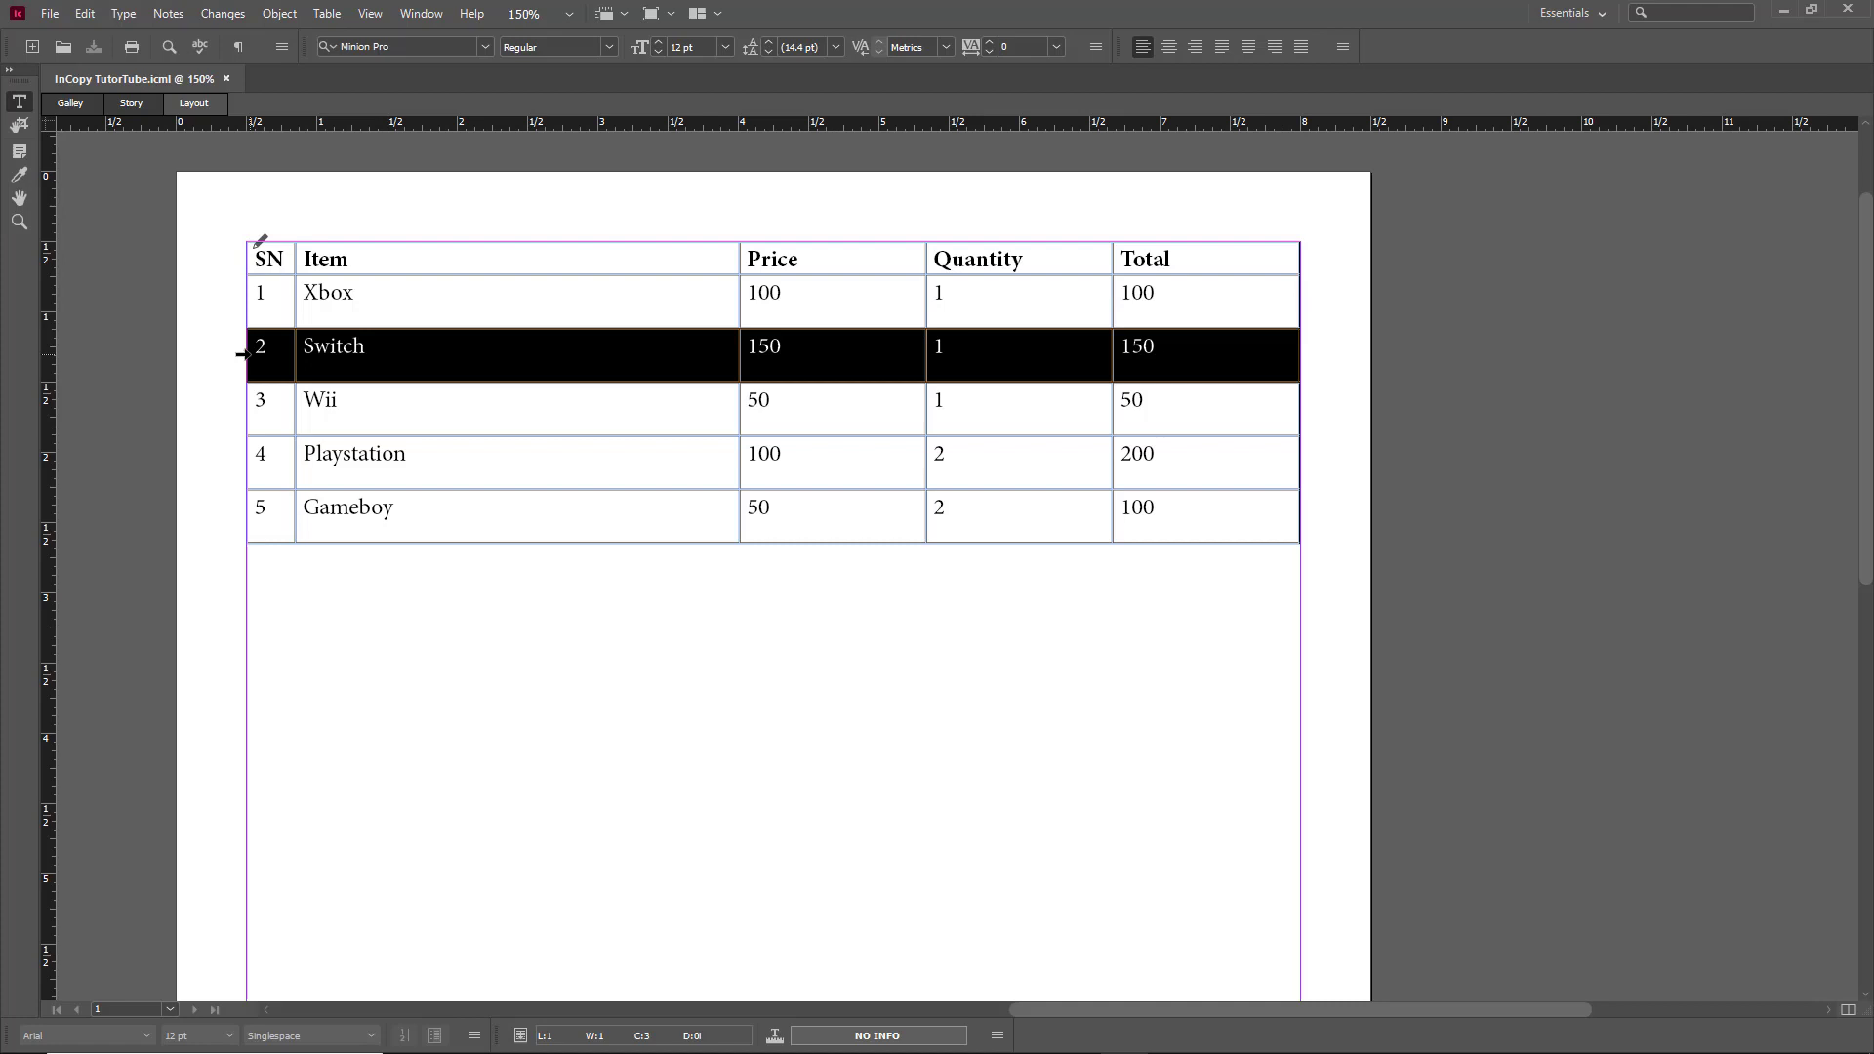
{"action": "key", "text": "ctrl+c"}
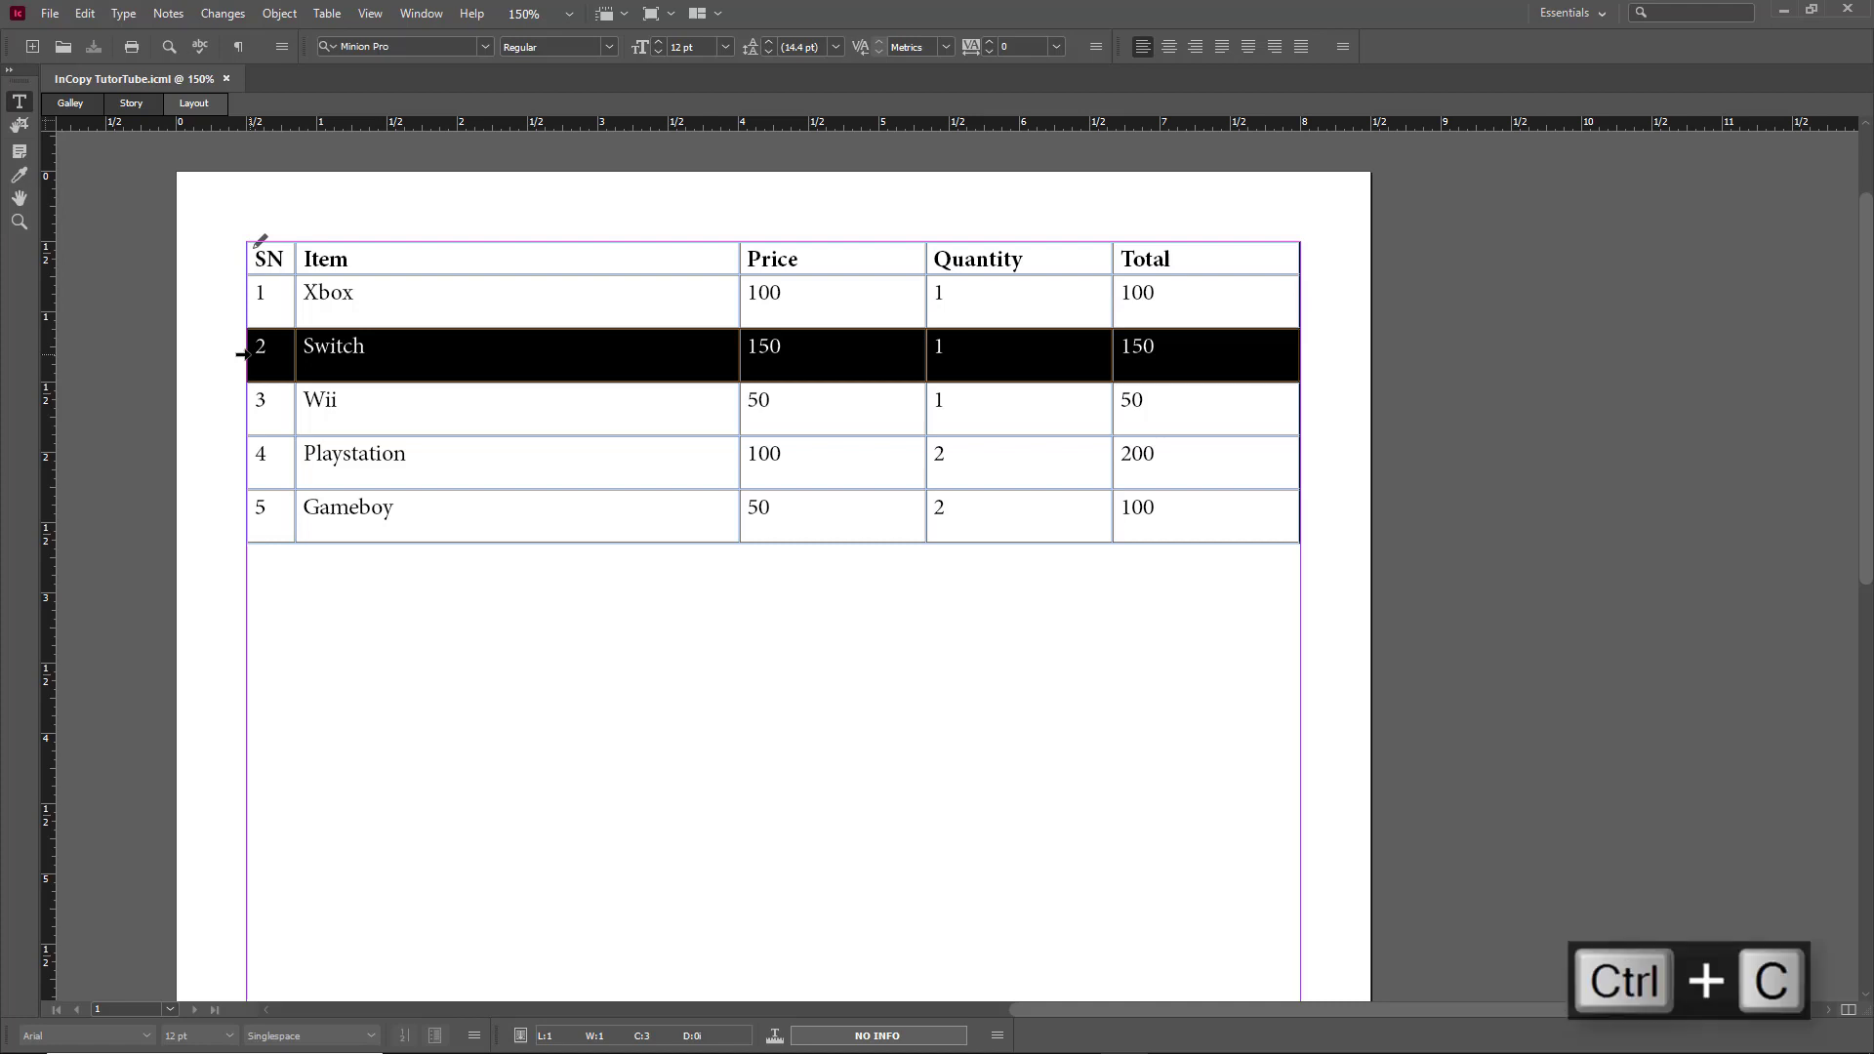
{"action": "left_click", "coordinate": [84, 13]}
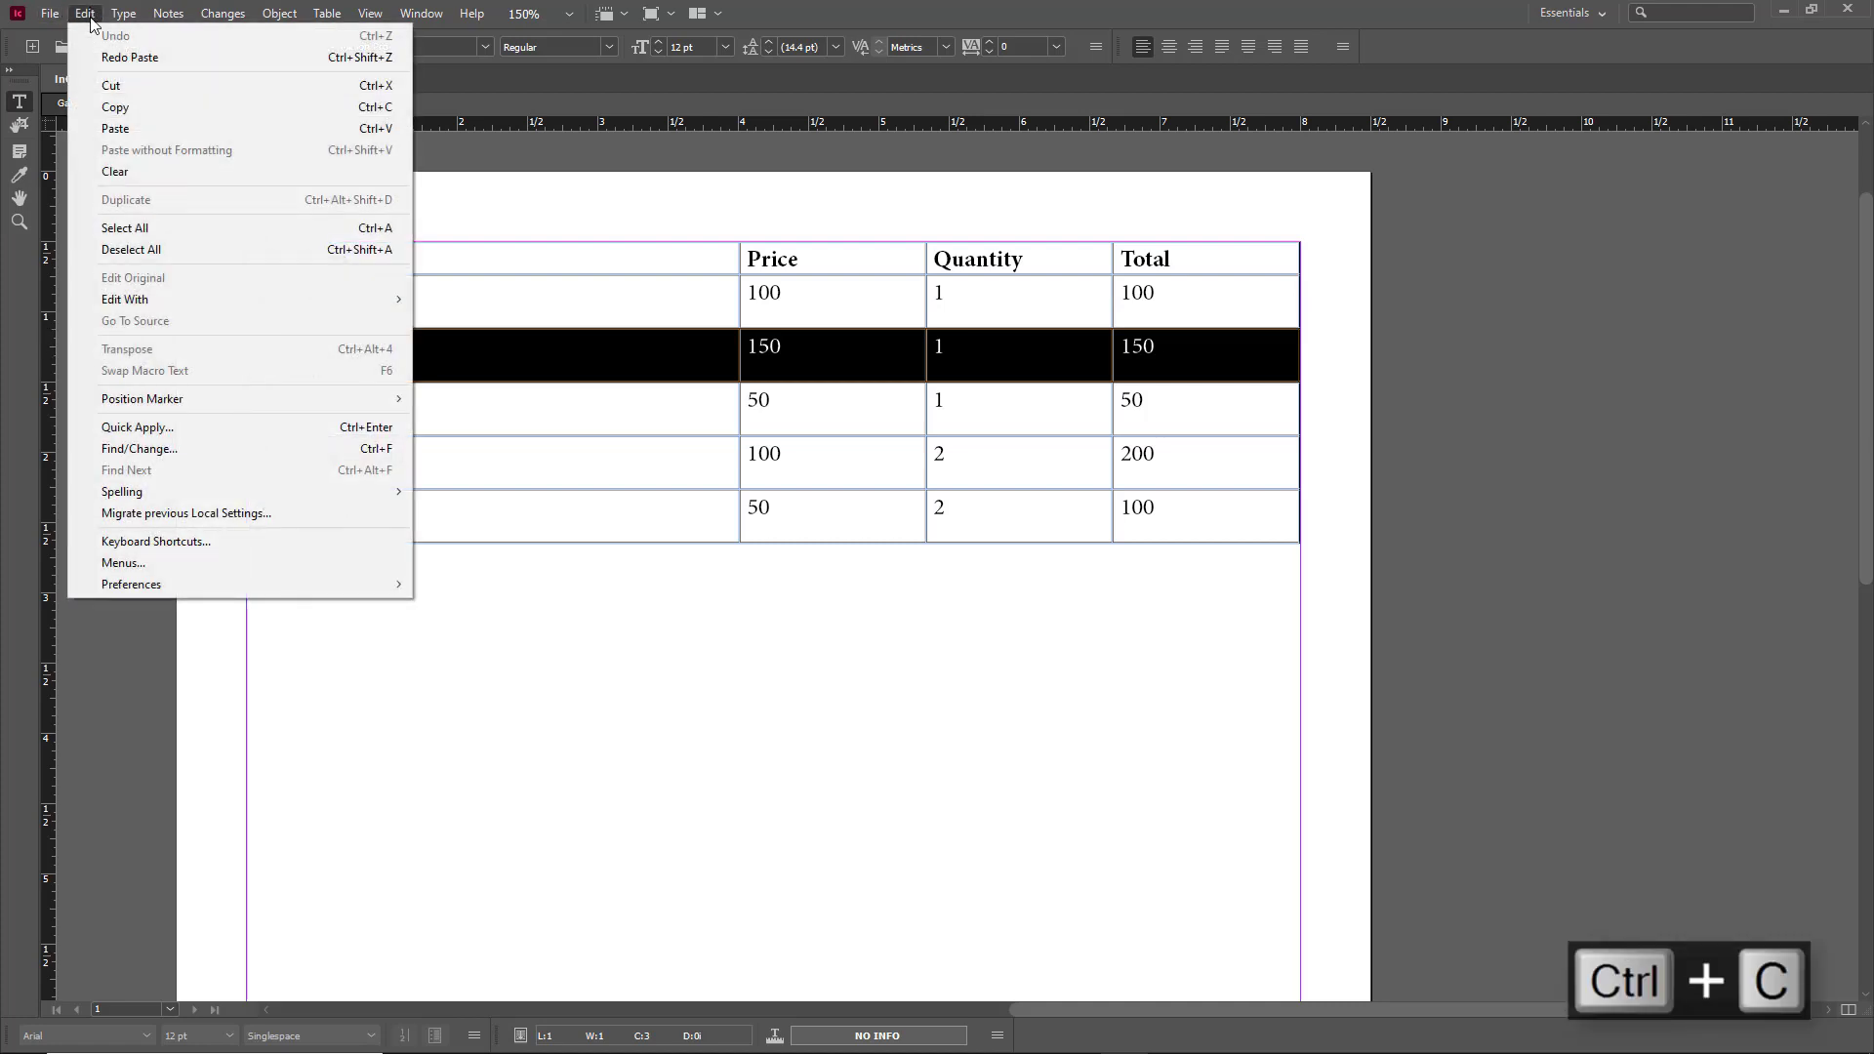
{"action": "left_click", "coordinate": [115, 107]}
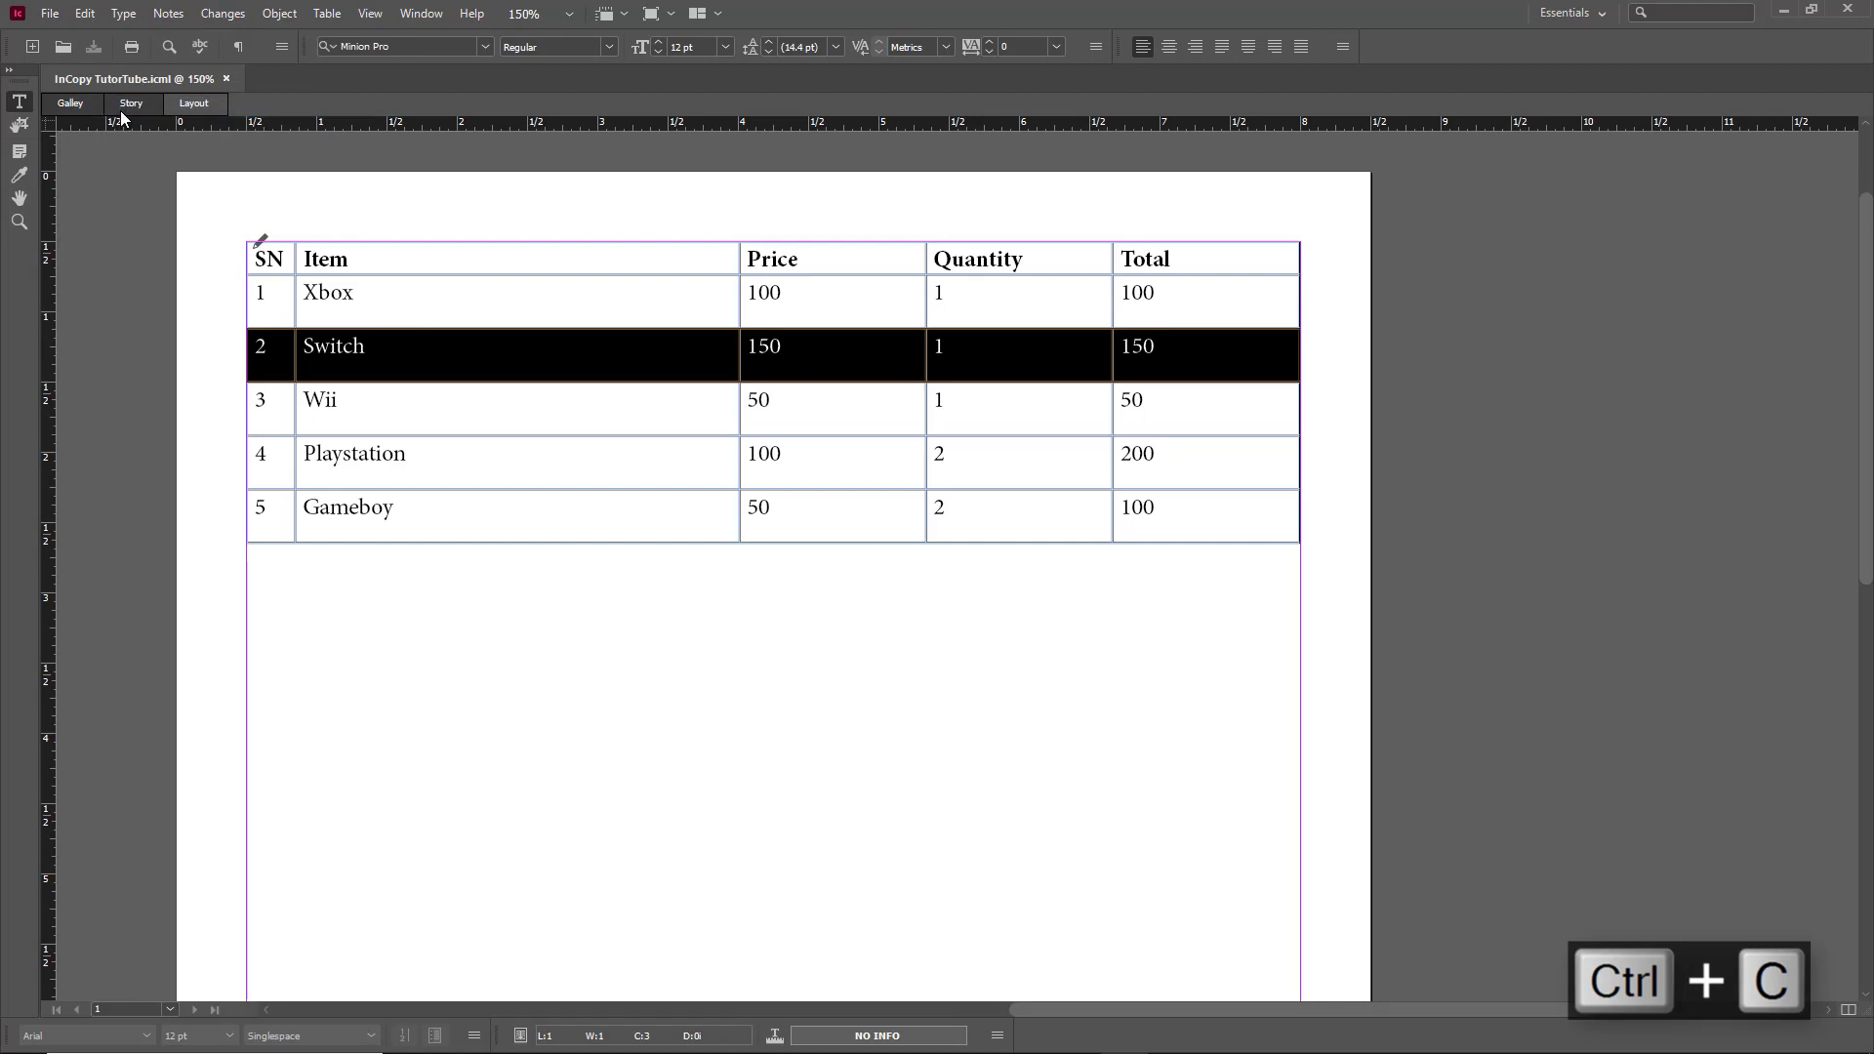
{"action": "key", "text": "ctrl+c"}
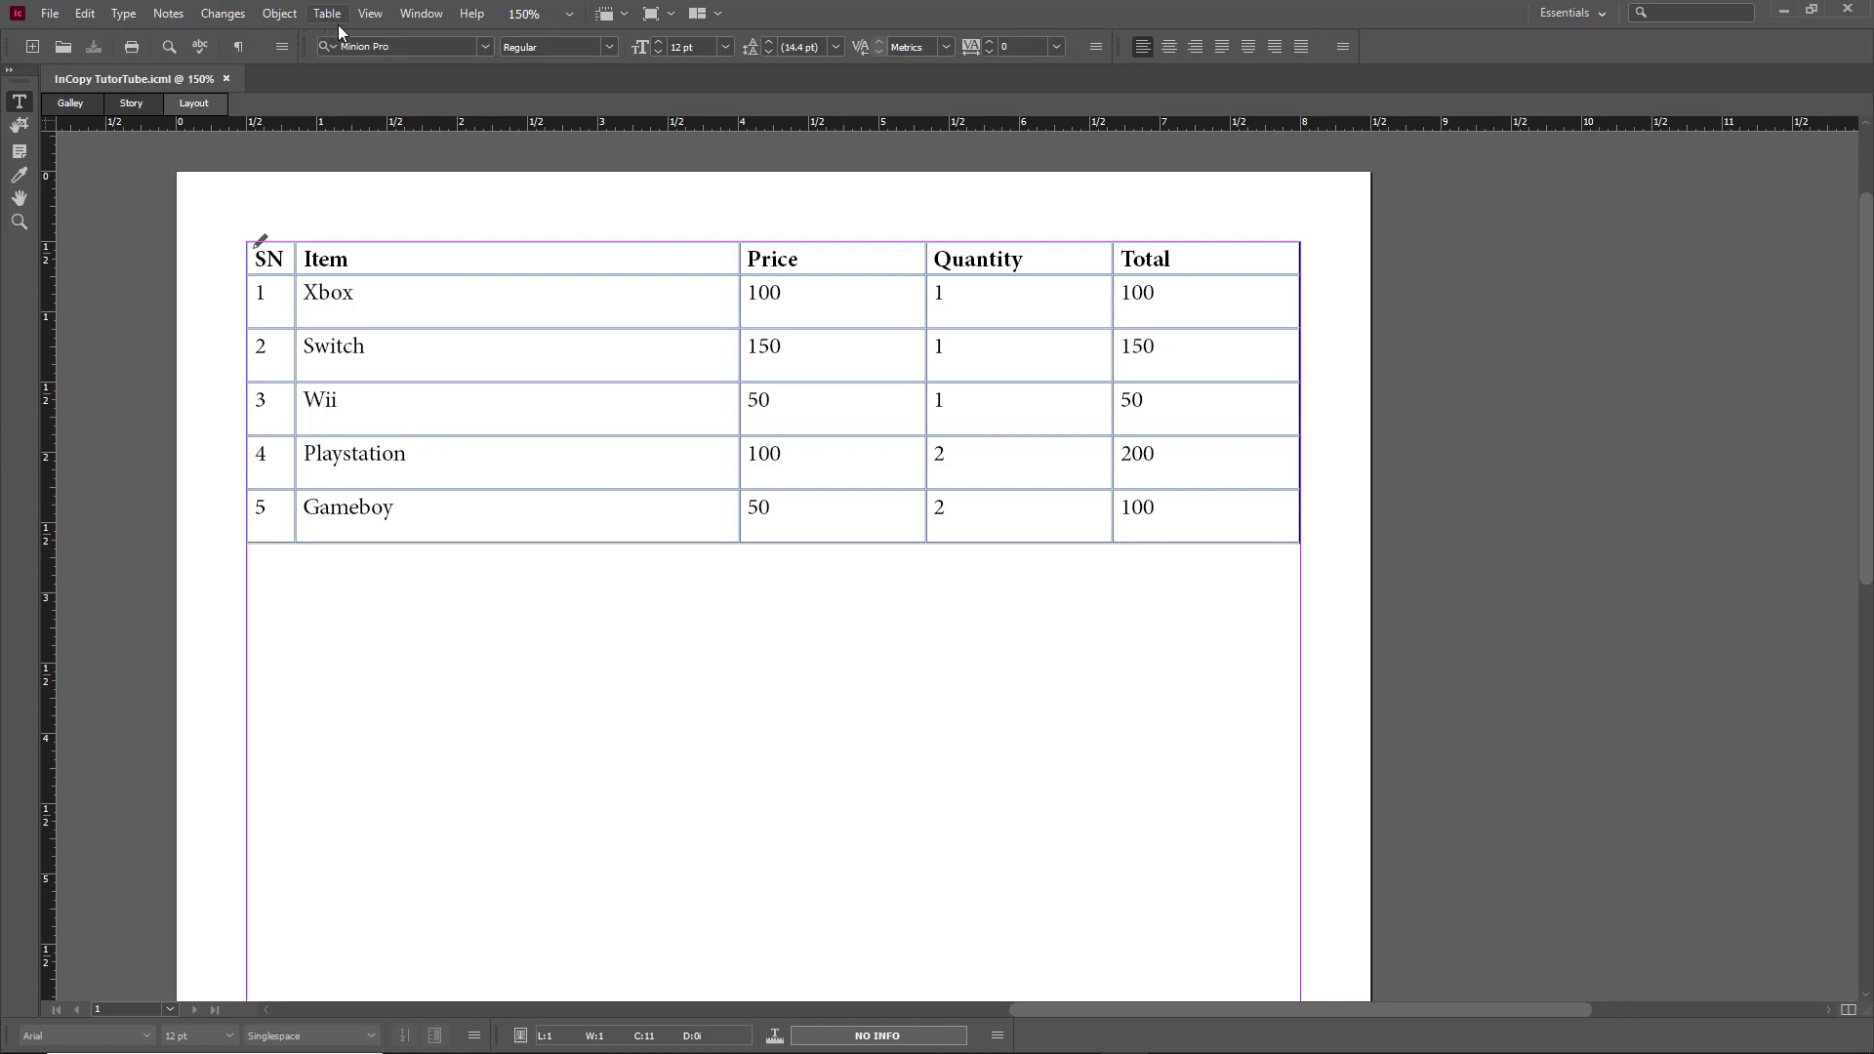
Insert the copied Switch row above Playstation via Table > Paste Before, giving six rows.
{"action": "left_click", "coordinate": [326, 13]}
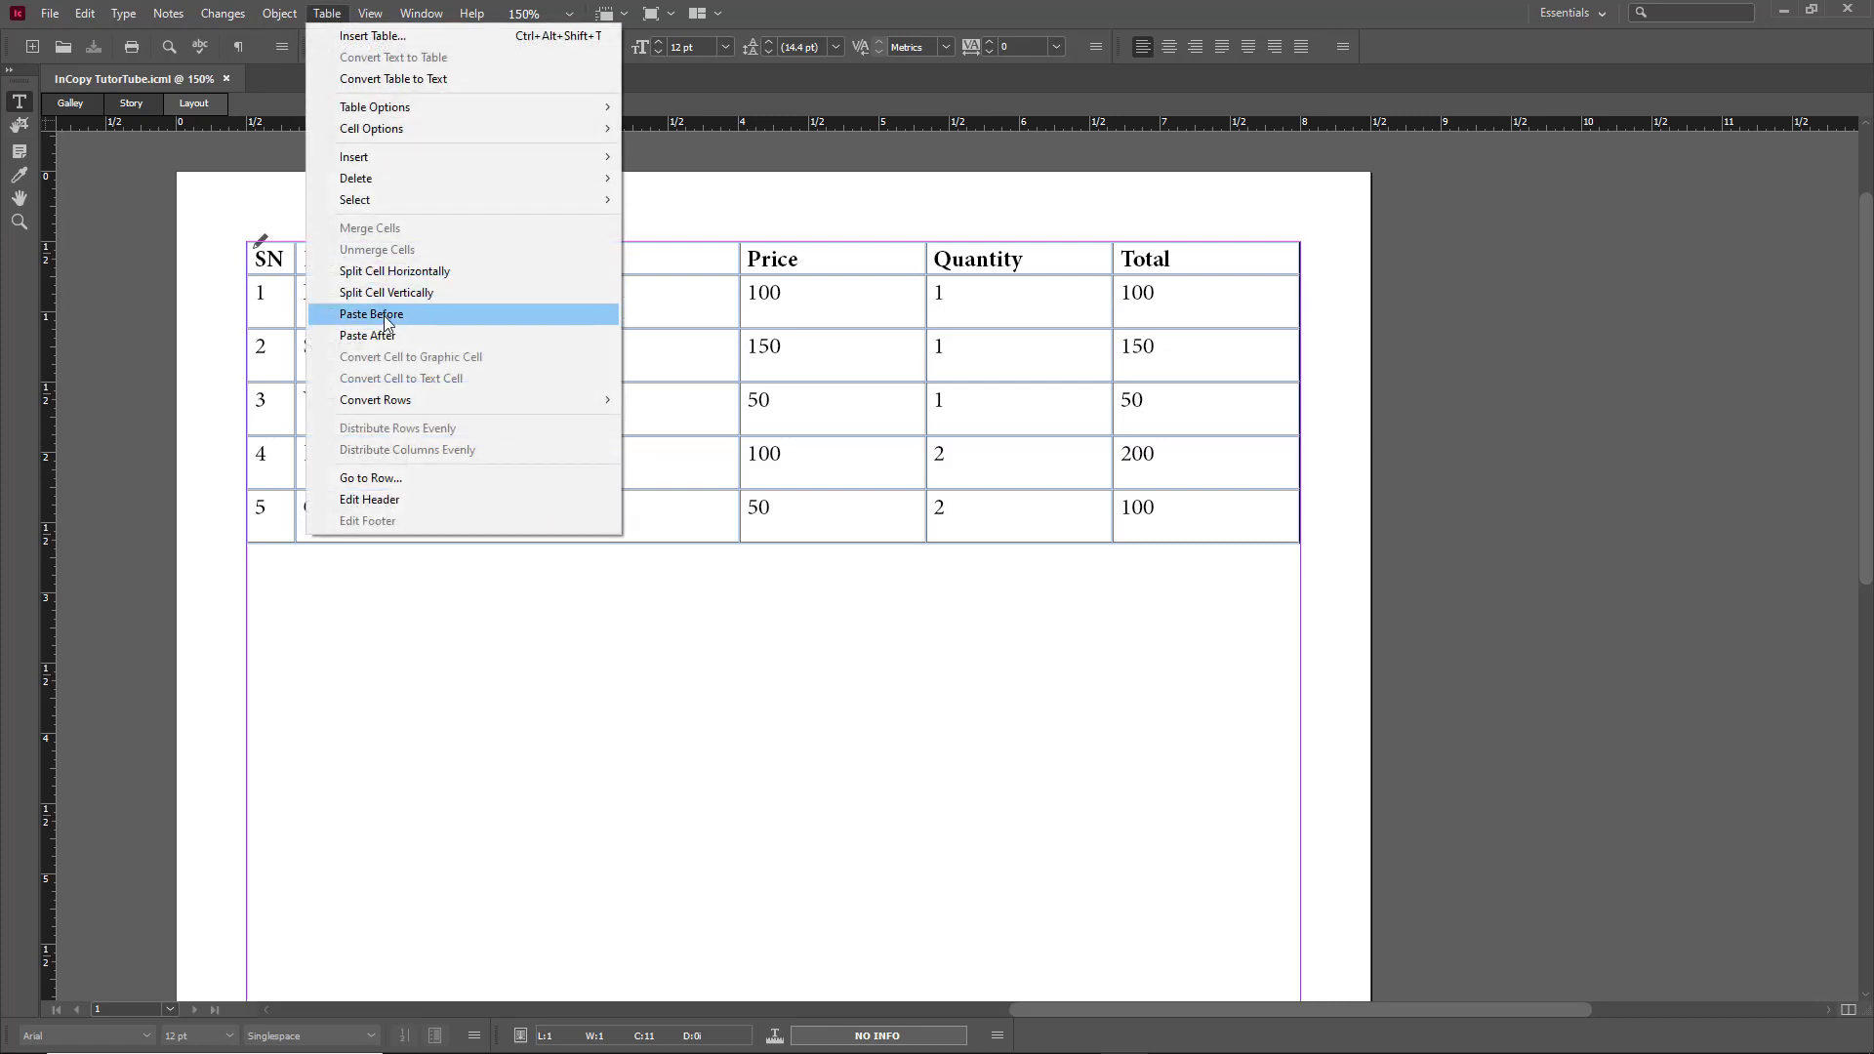
{"action": "mouse_move", "coordinate": [383, 341]}
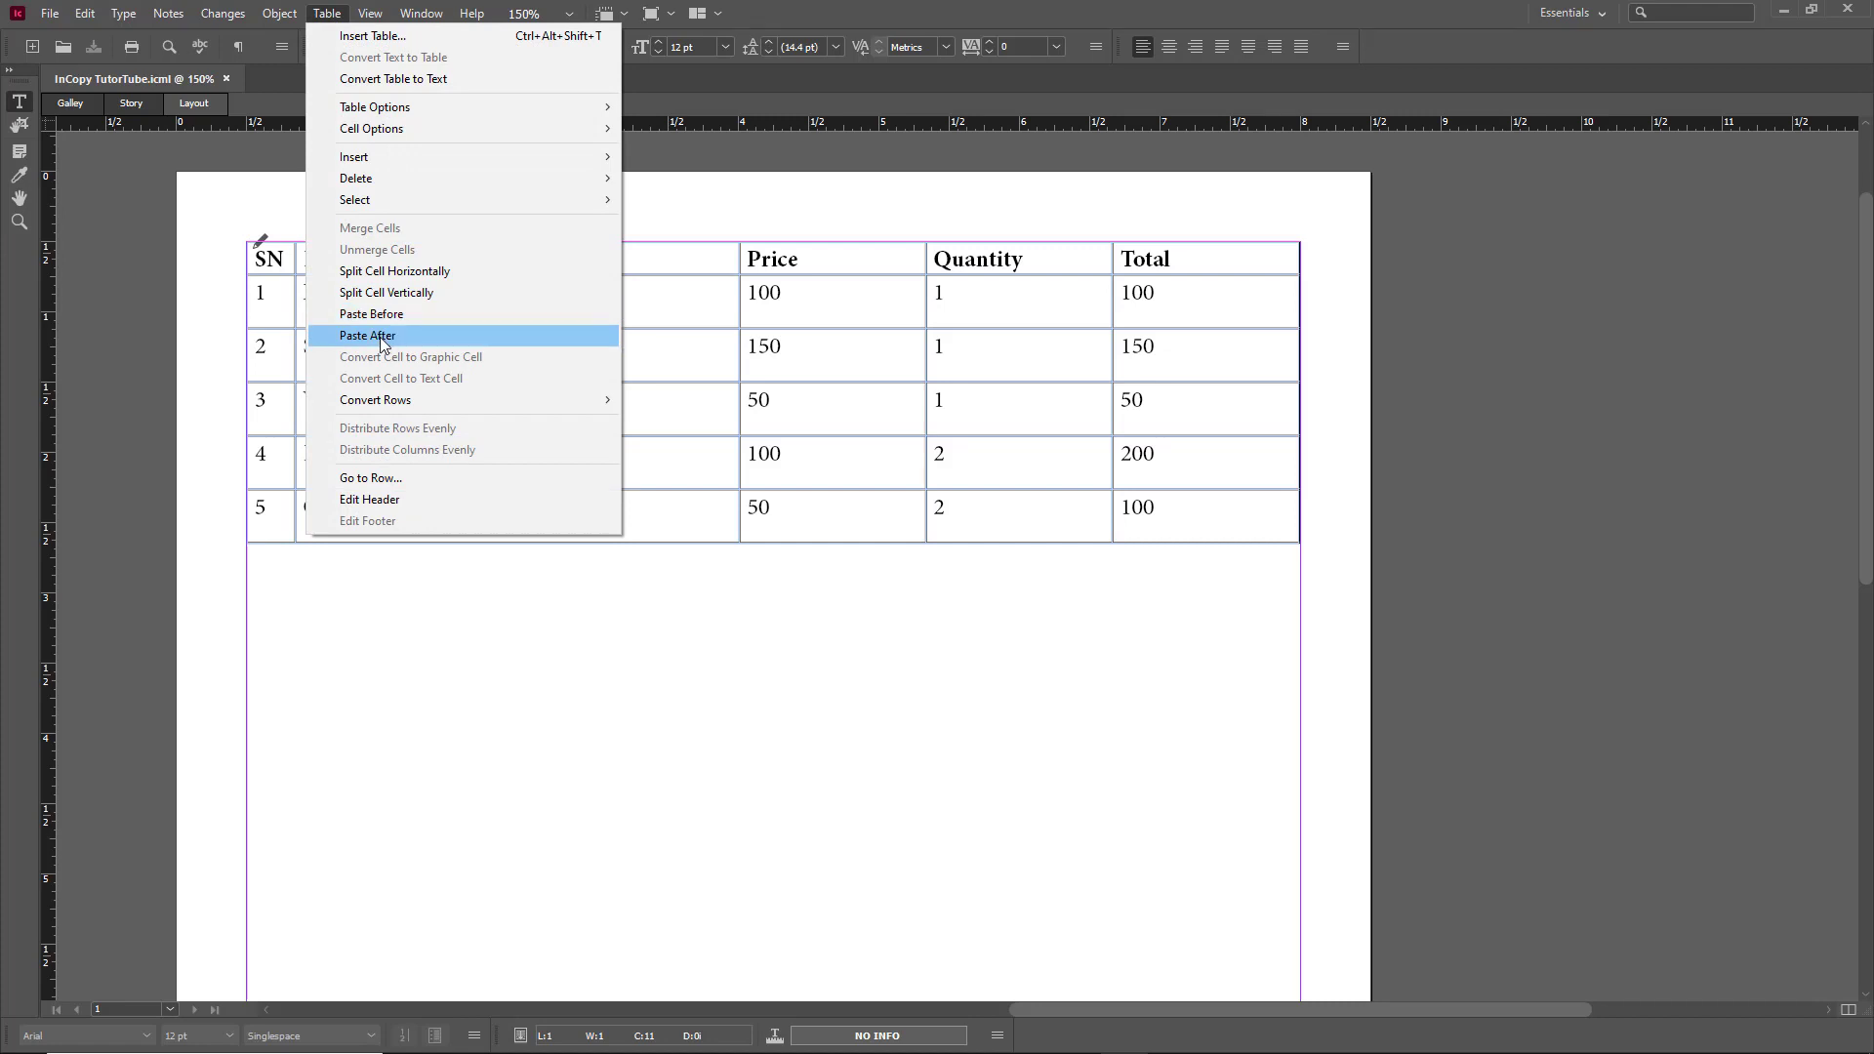
{"action": "mouse_move", "coordinate": [373, 319]}
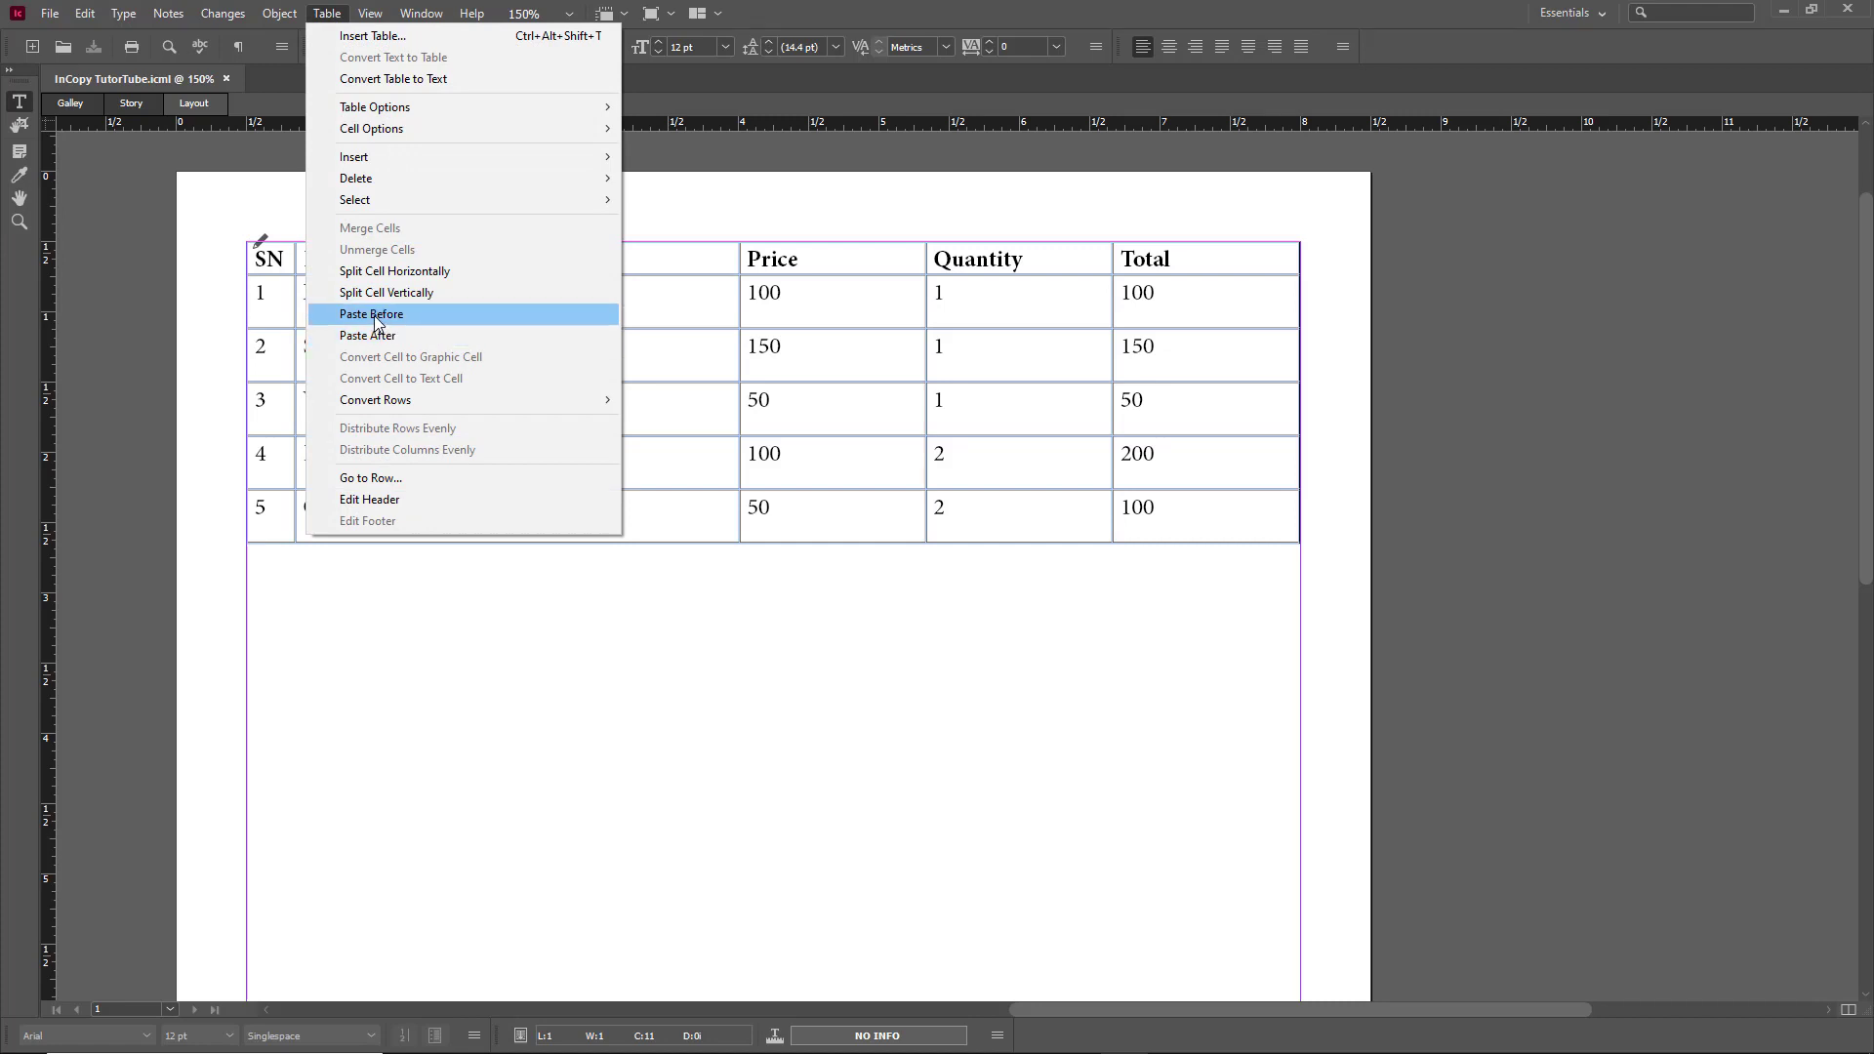
{"action": "left_click", "coordinate": [372, 314]}
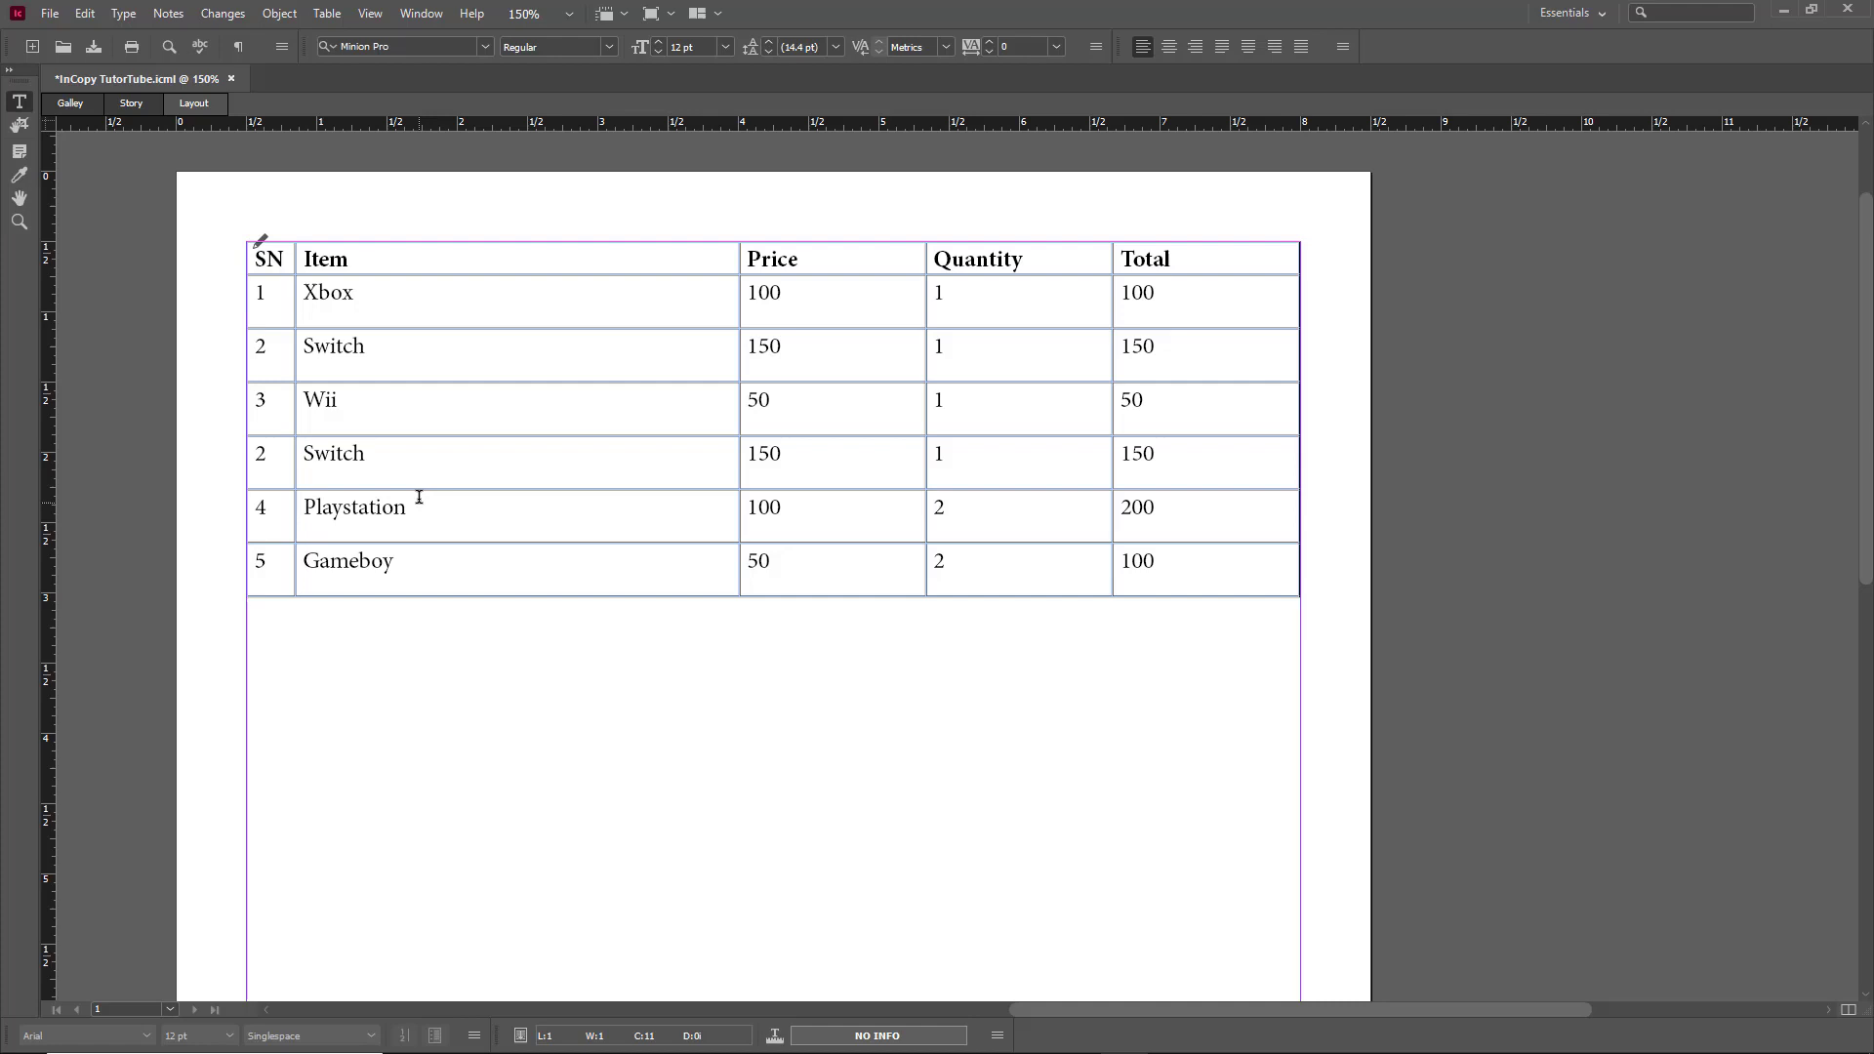
{"action": "mouse_move", "coordinate": [417, 461]}
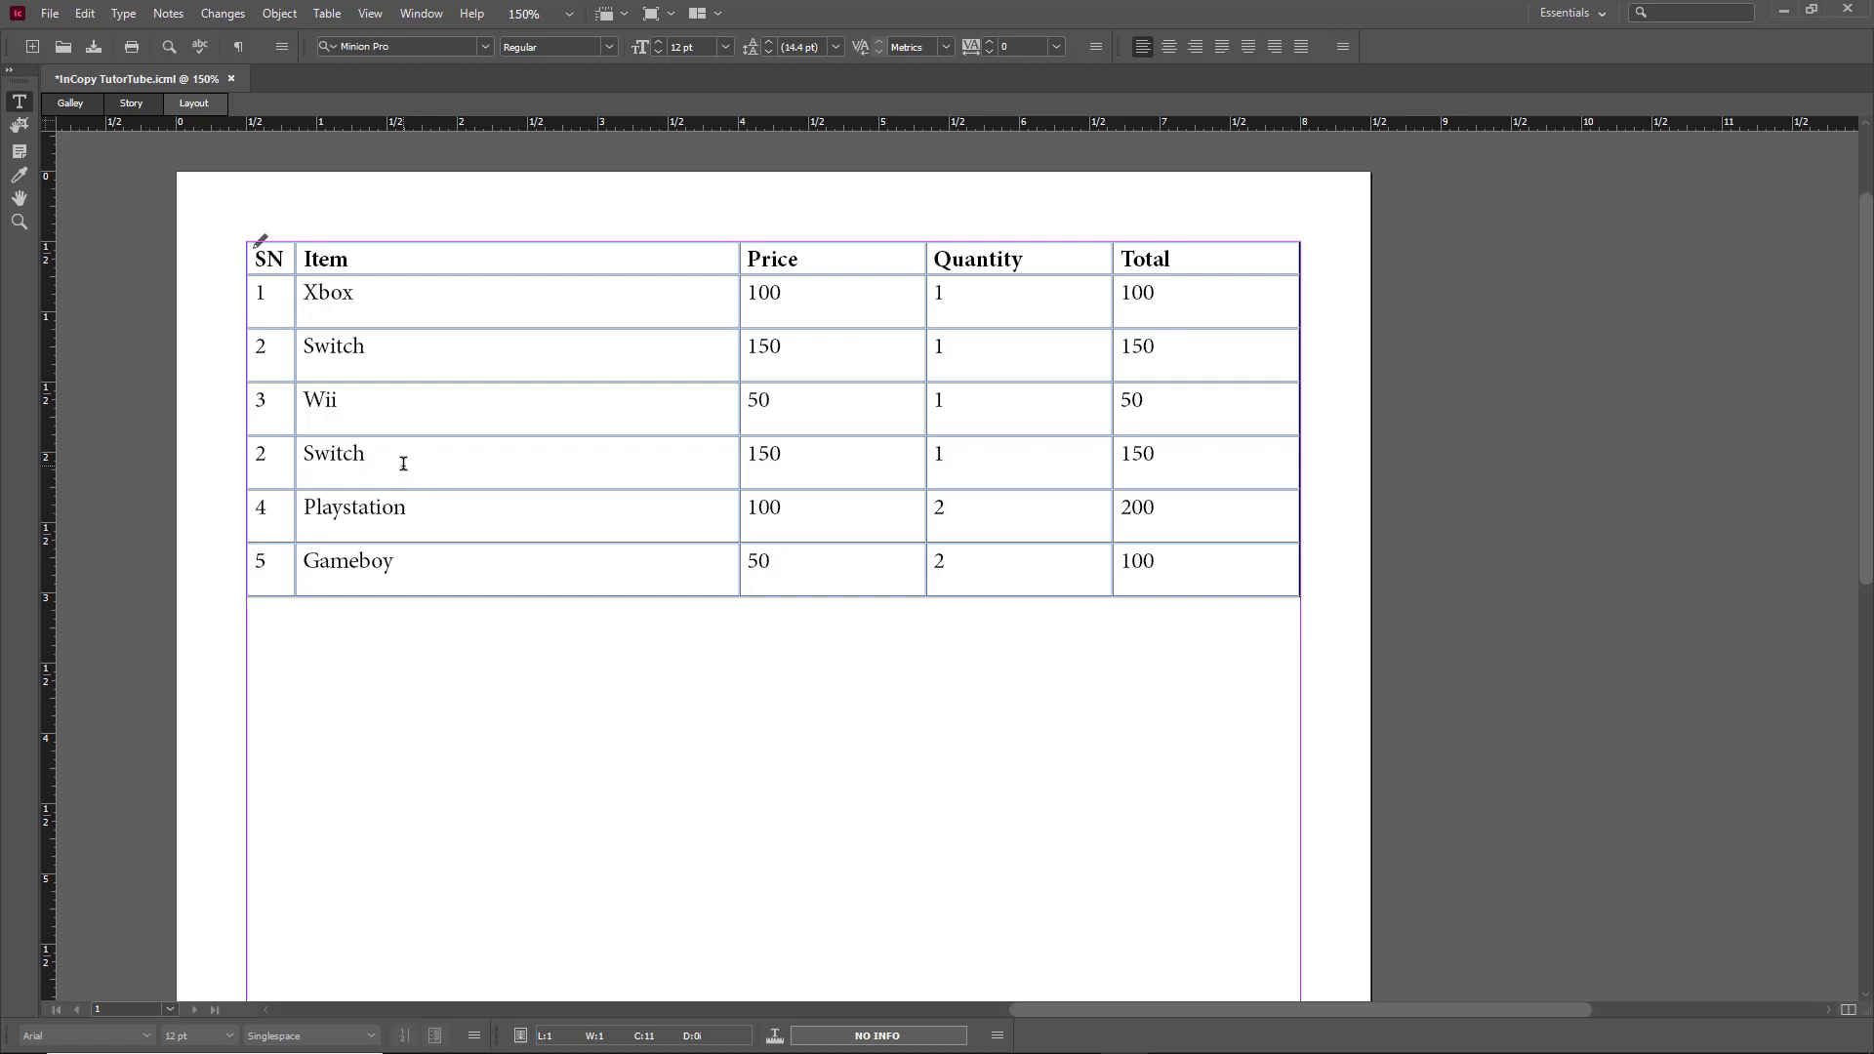
Rename the inserted row to Switch Lite and paste another Switch copy after Playstation.
{"action": "type", "text": "Lite"}
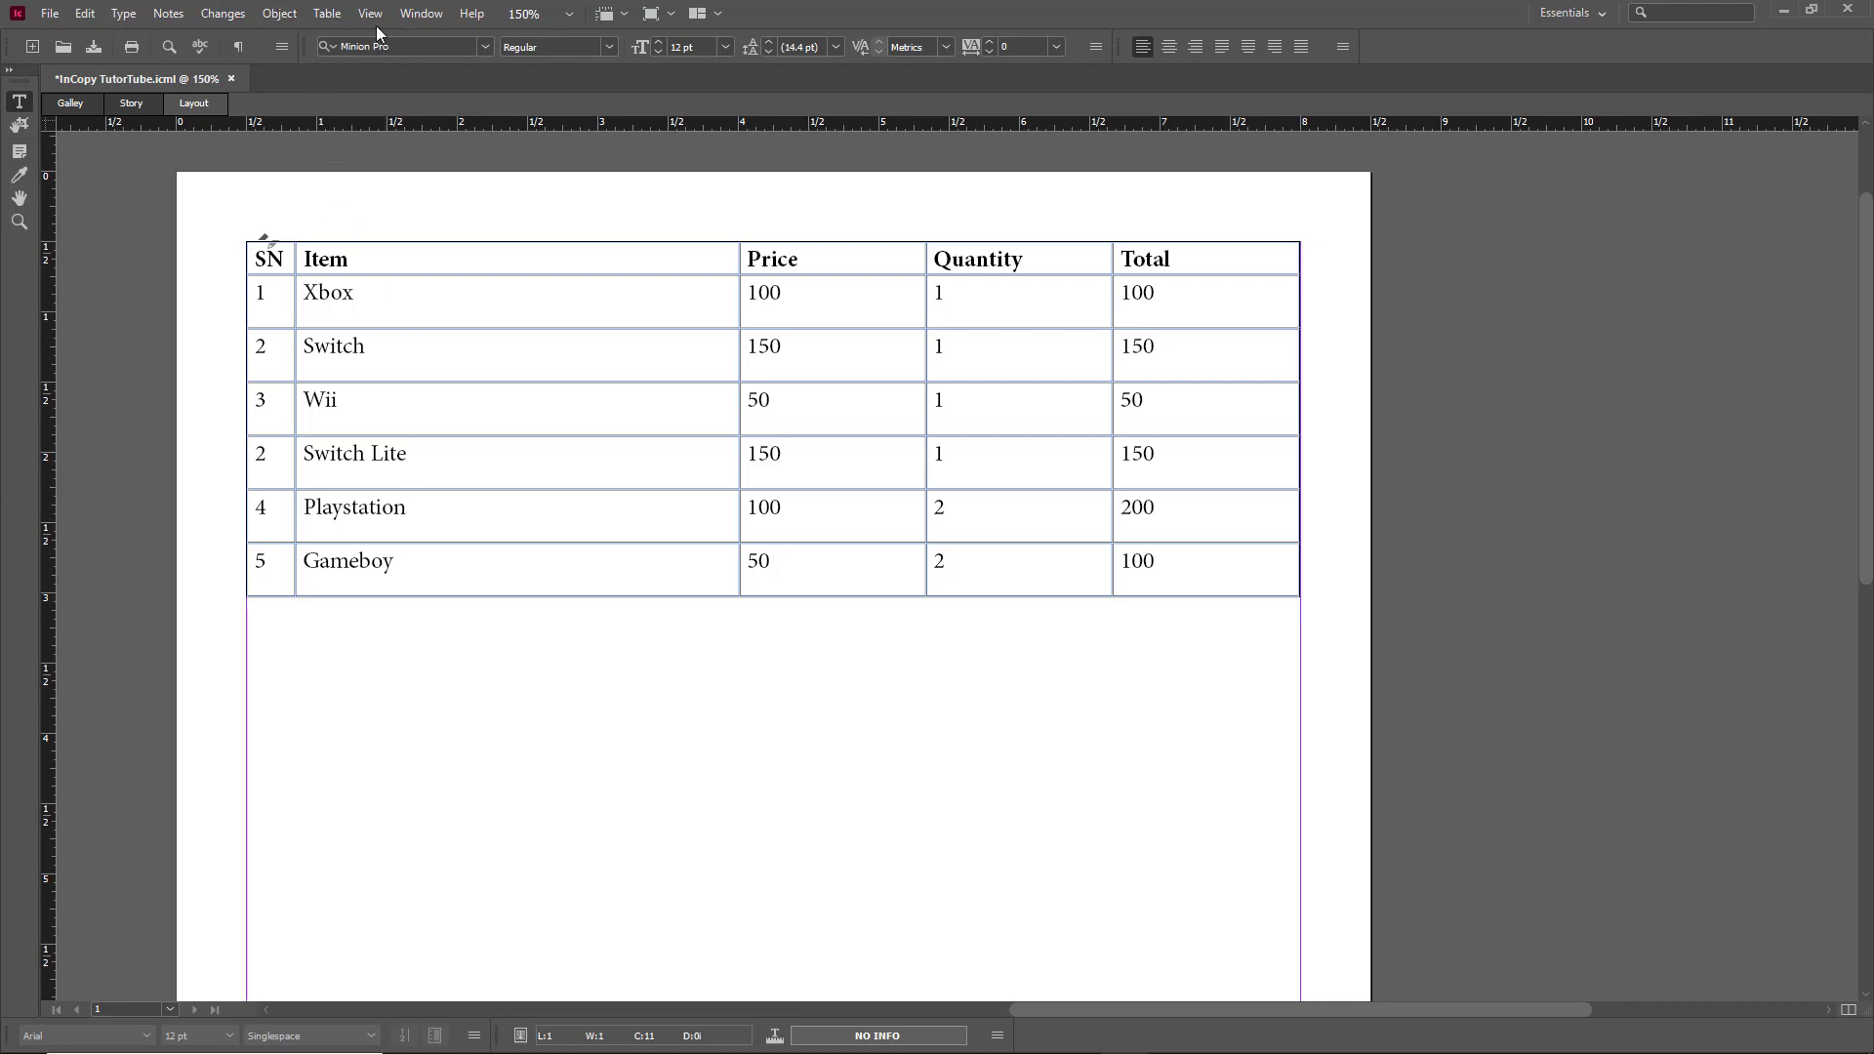
{"action": "left_click", "coordinate": [326, 13]}
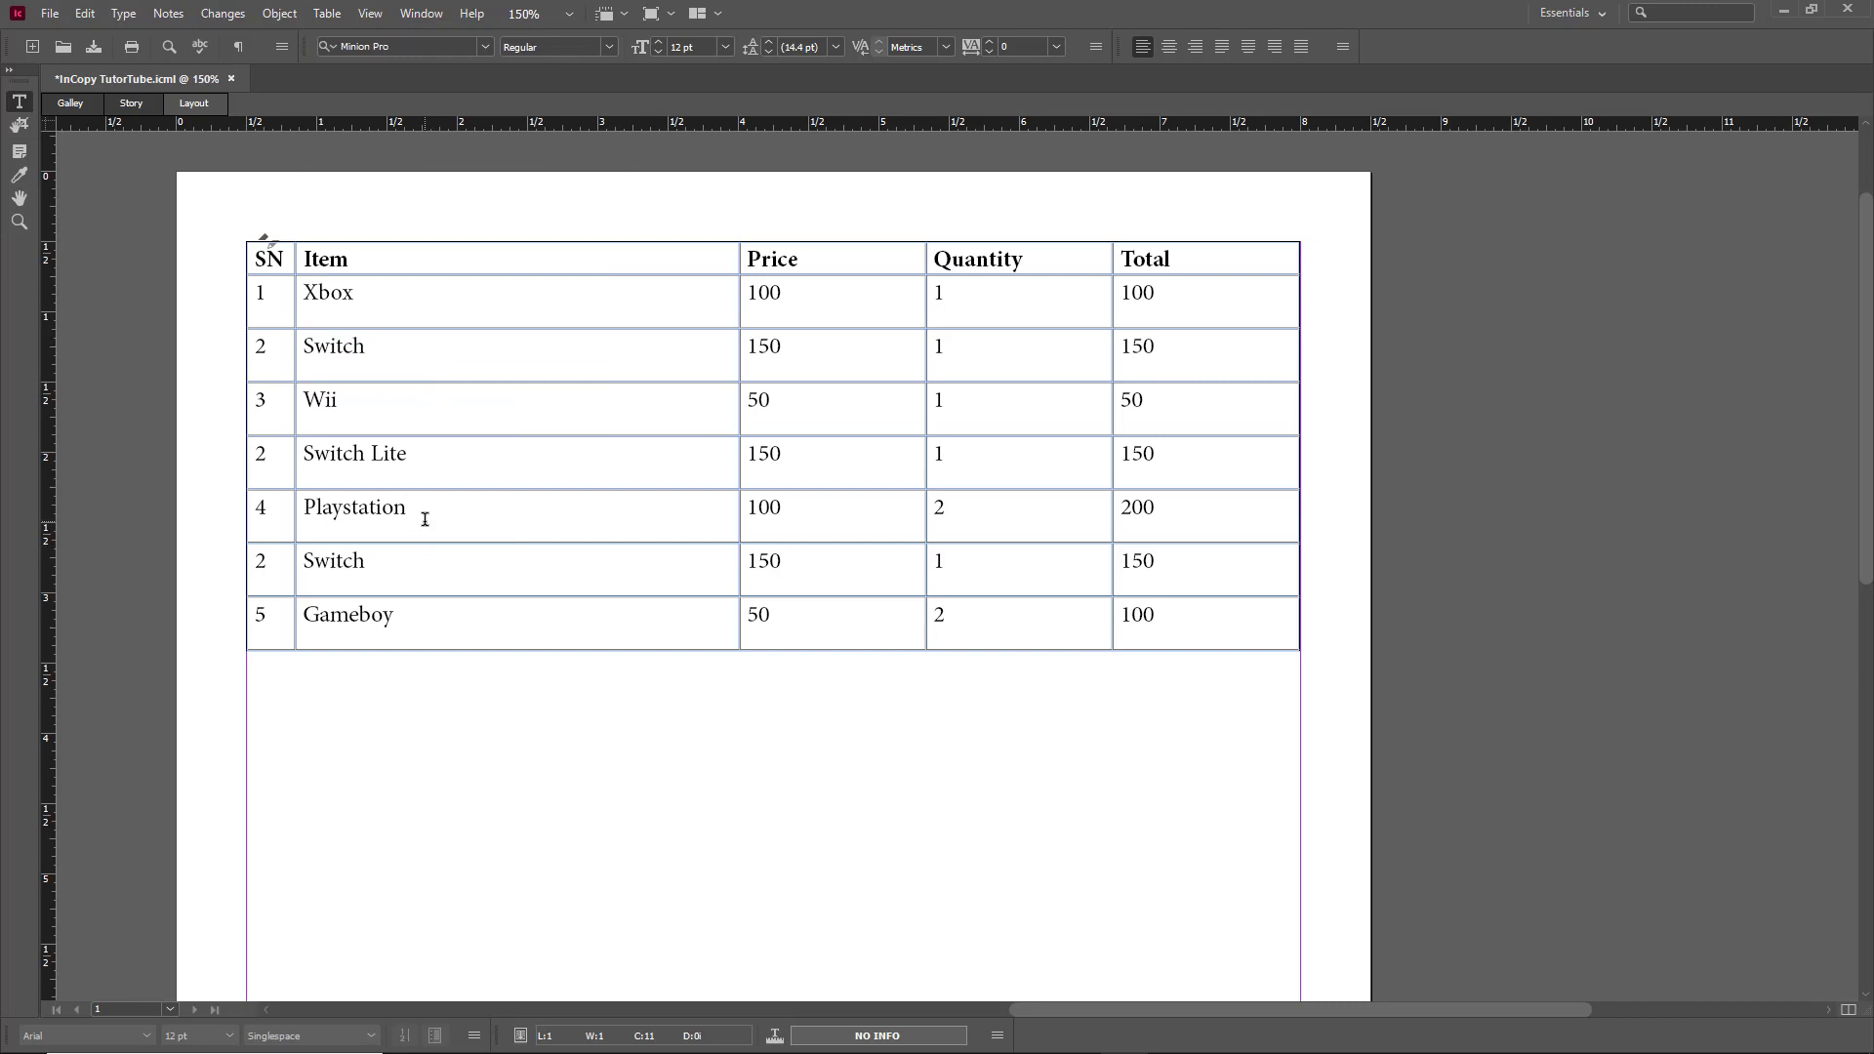
{"action": "mouse_move", "coordinate": [419, 570]}
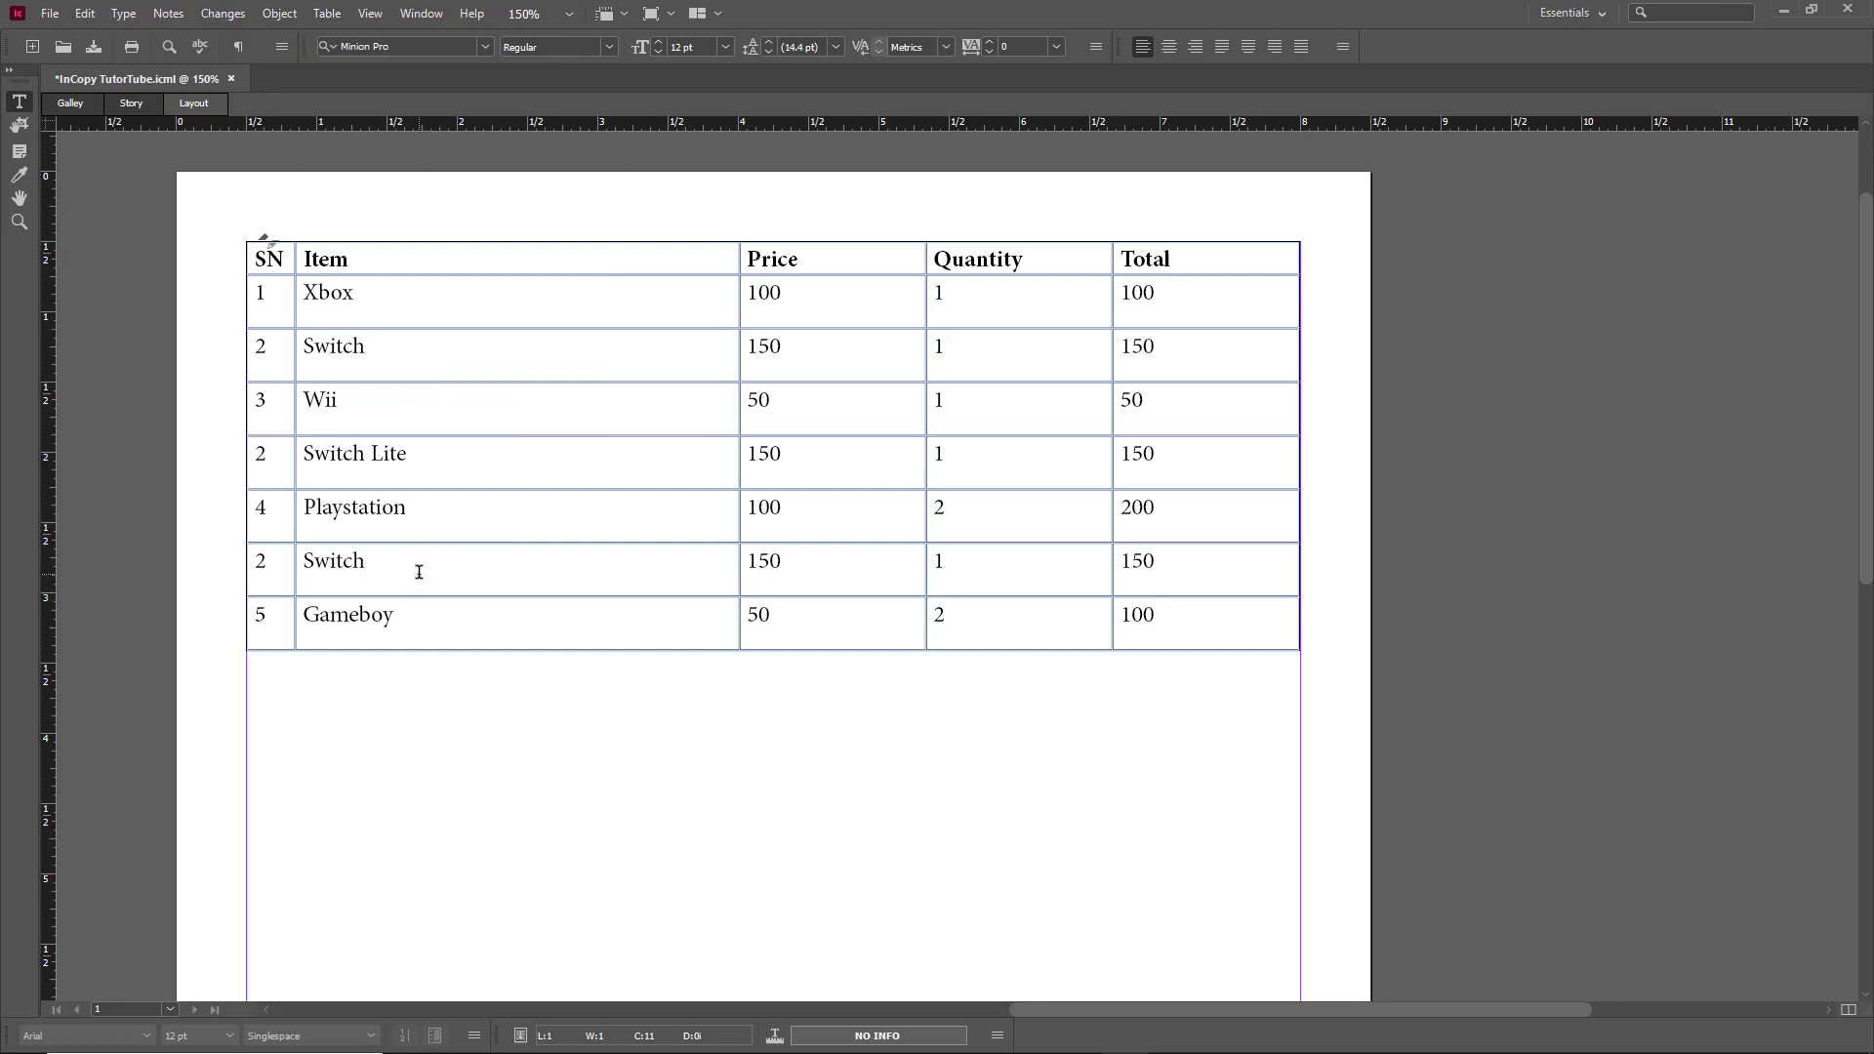
Rename the lower duplicate row to Switch Black.
{"action": "type", "text": "Black"}
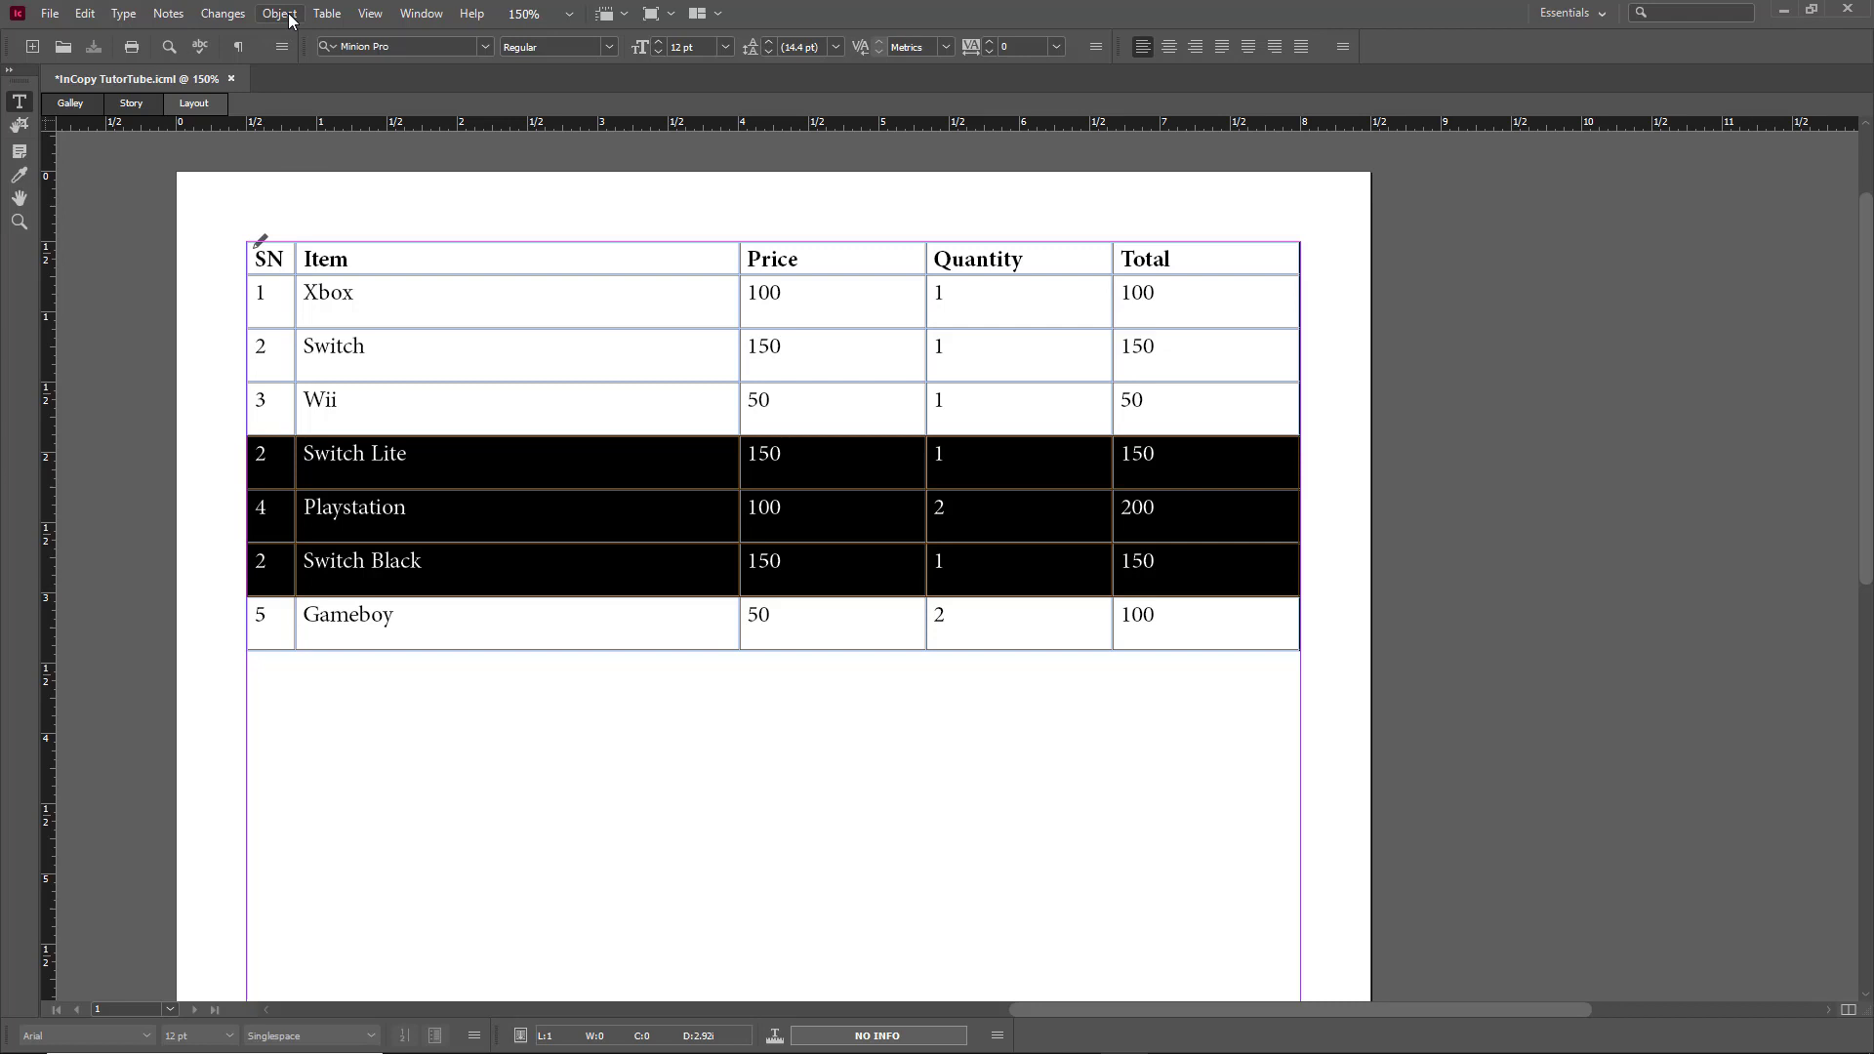
Paste the Switch Lite, Playstation and Switch Black rows after the original Switch row, giving ten rows.
{"action": "left_click", "coordinate": [326, 13]}
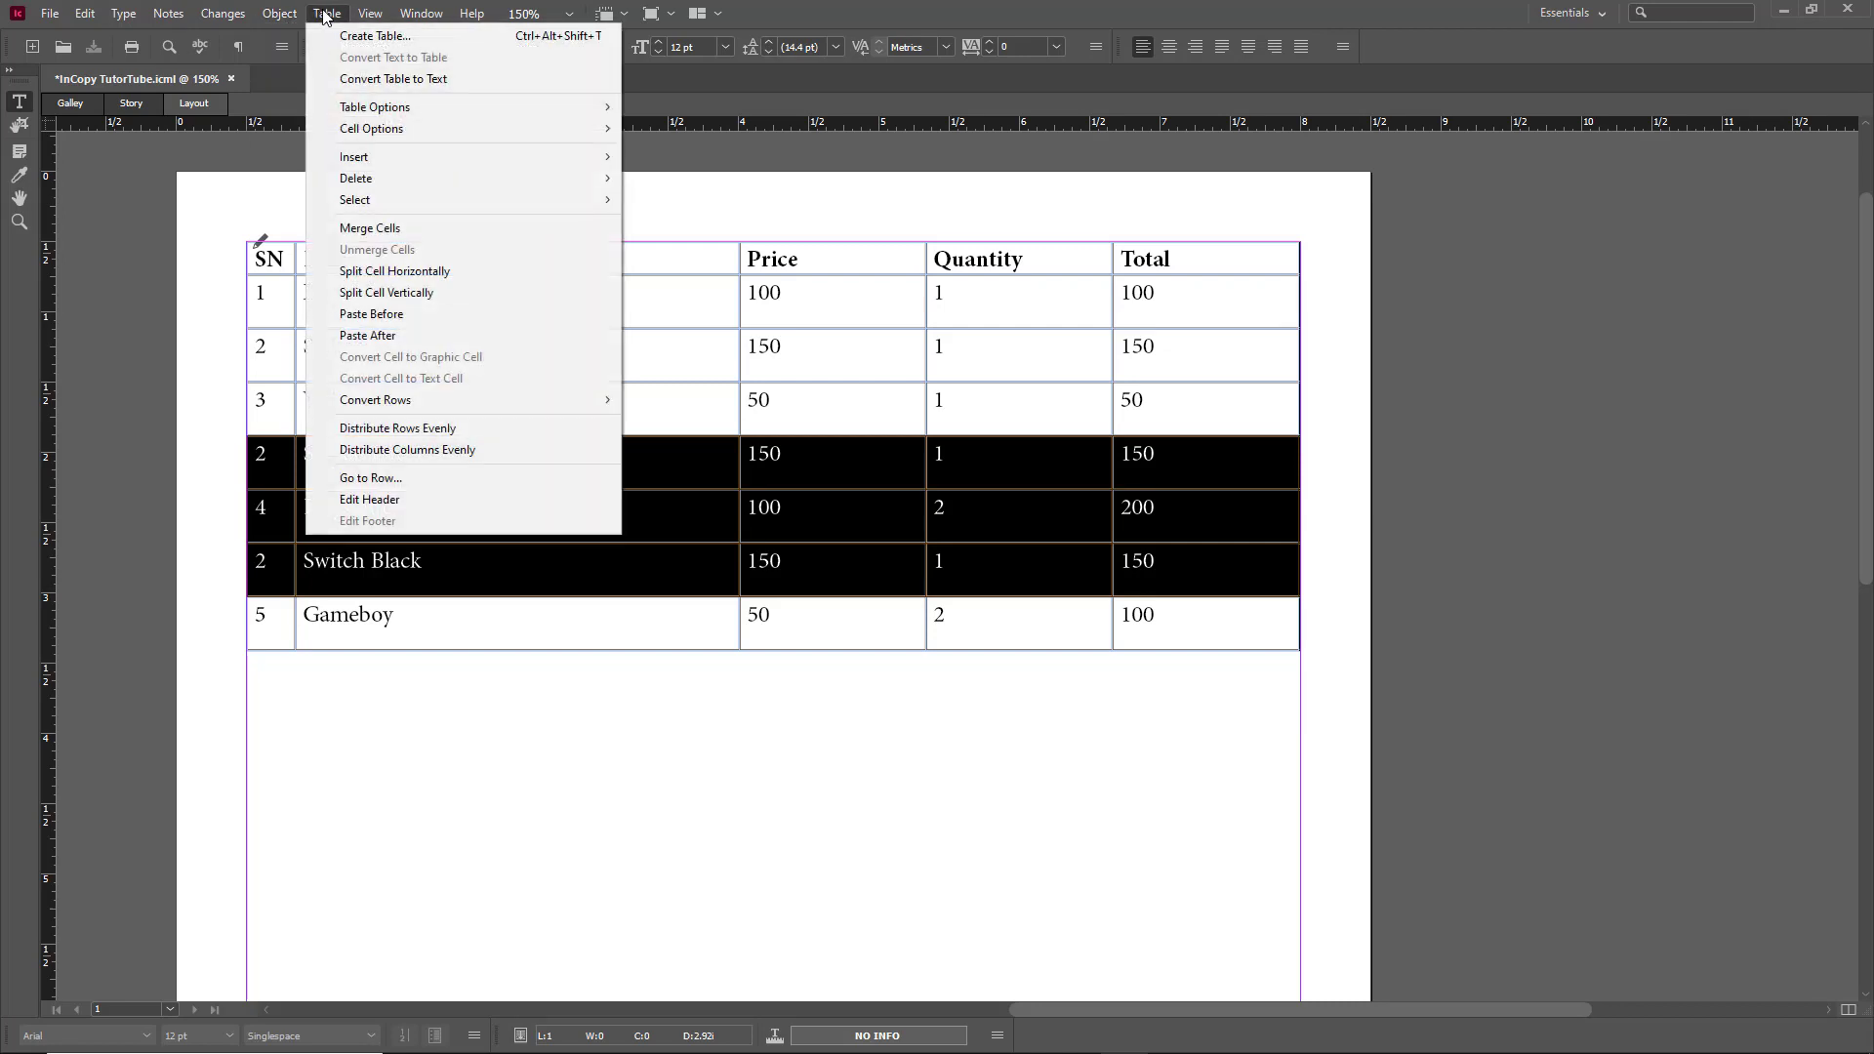
{"action": "left_click", "coordinate": [84, 13]}
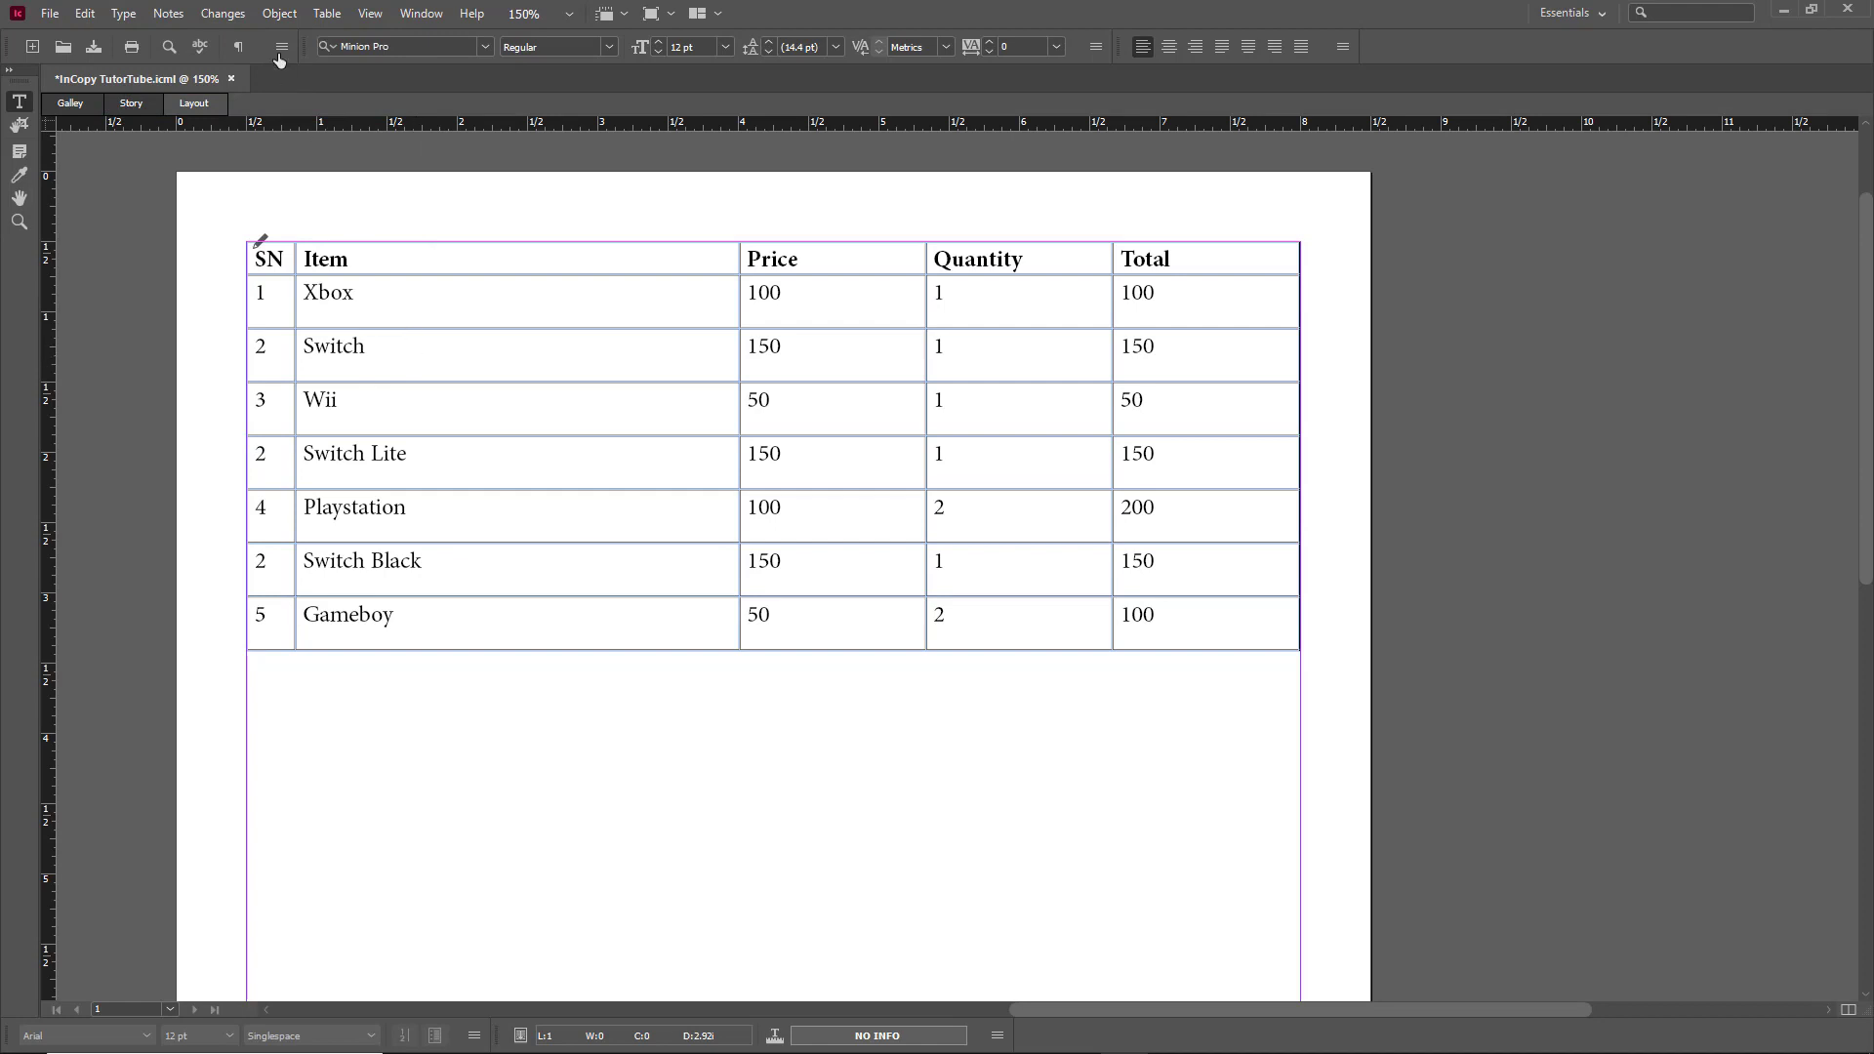
{"action": "left_click", "coordinate": [326, 13]}
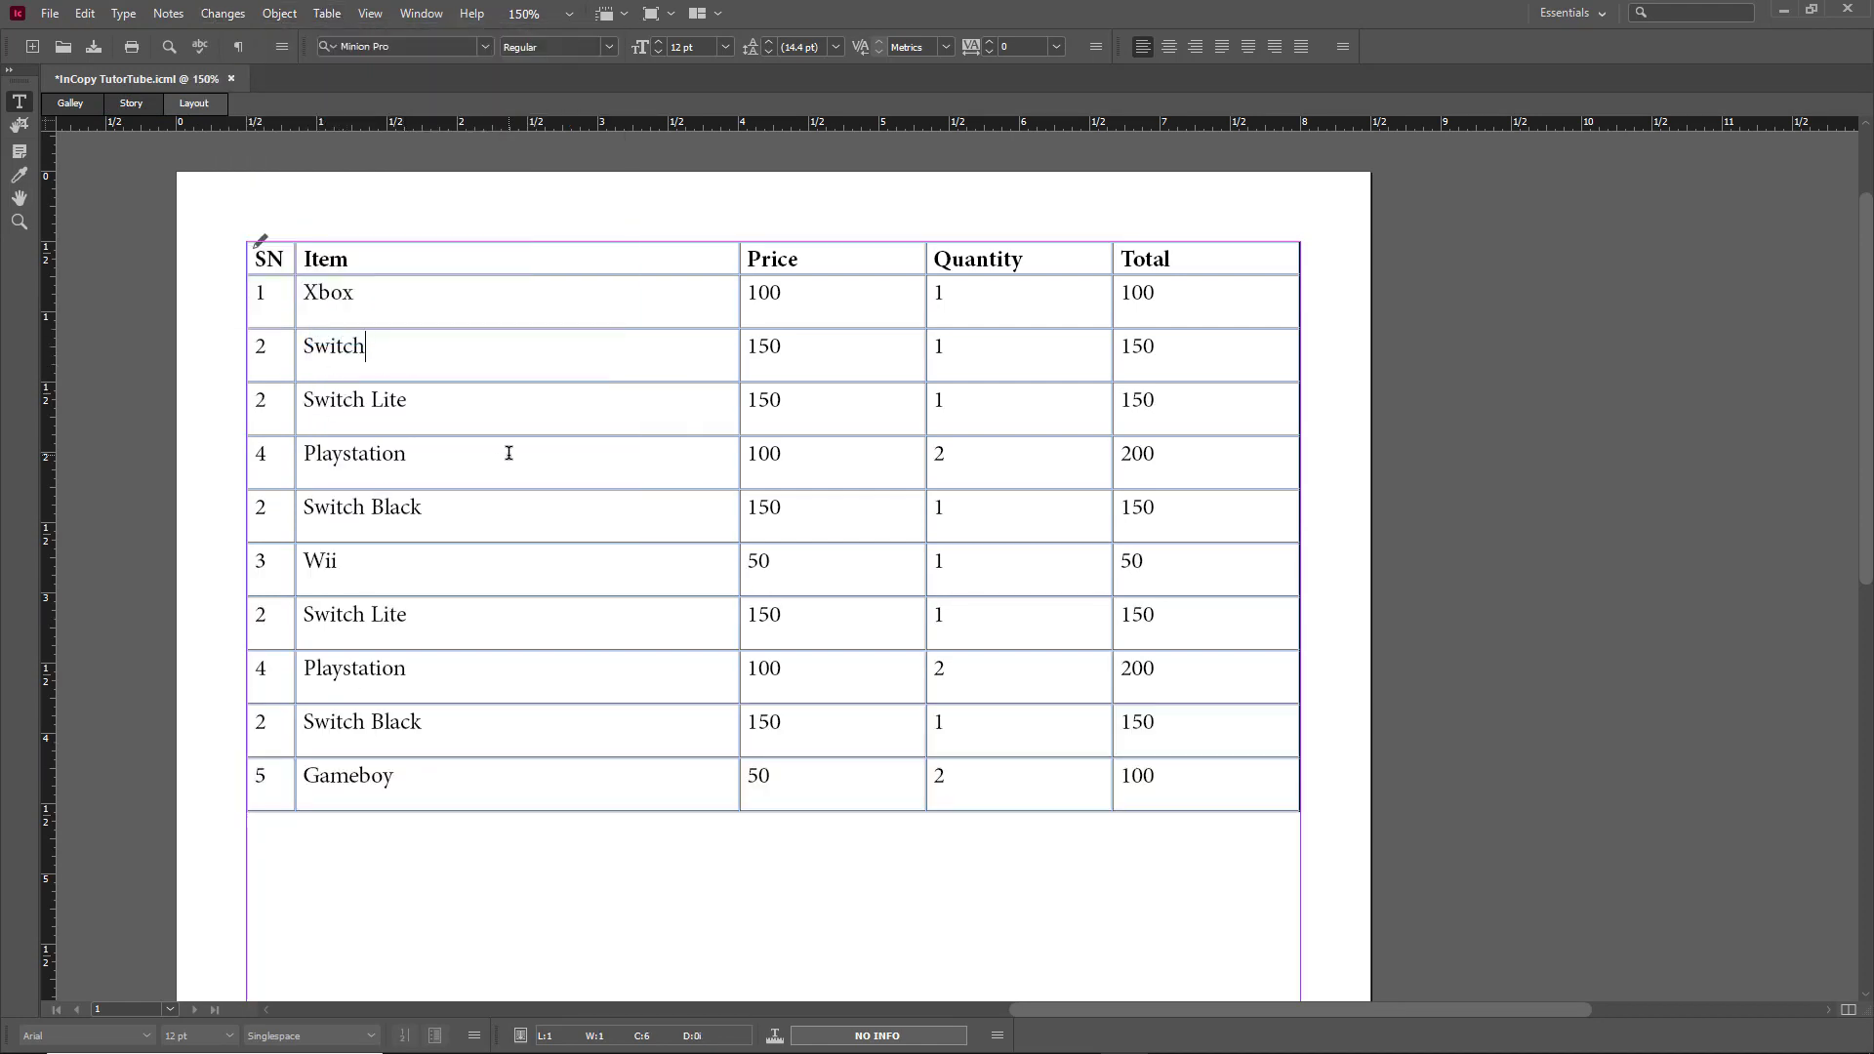
{"action": "mouse_move", "coordinate": [507, 453]}
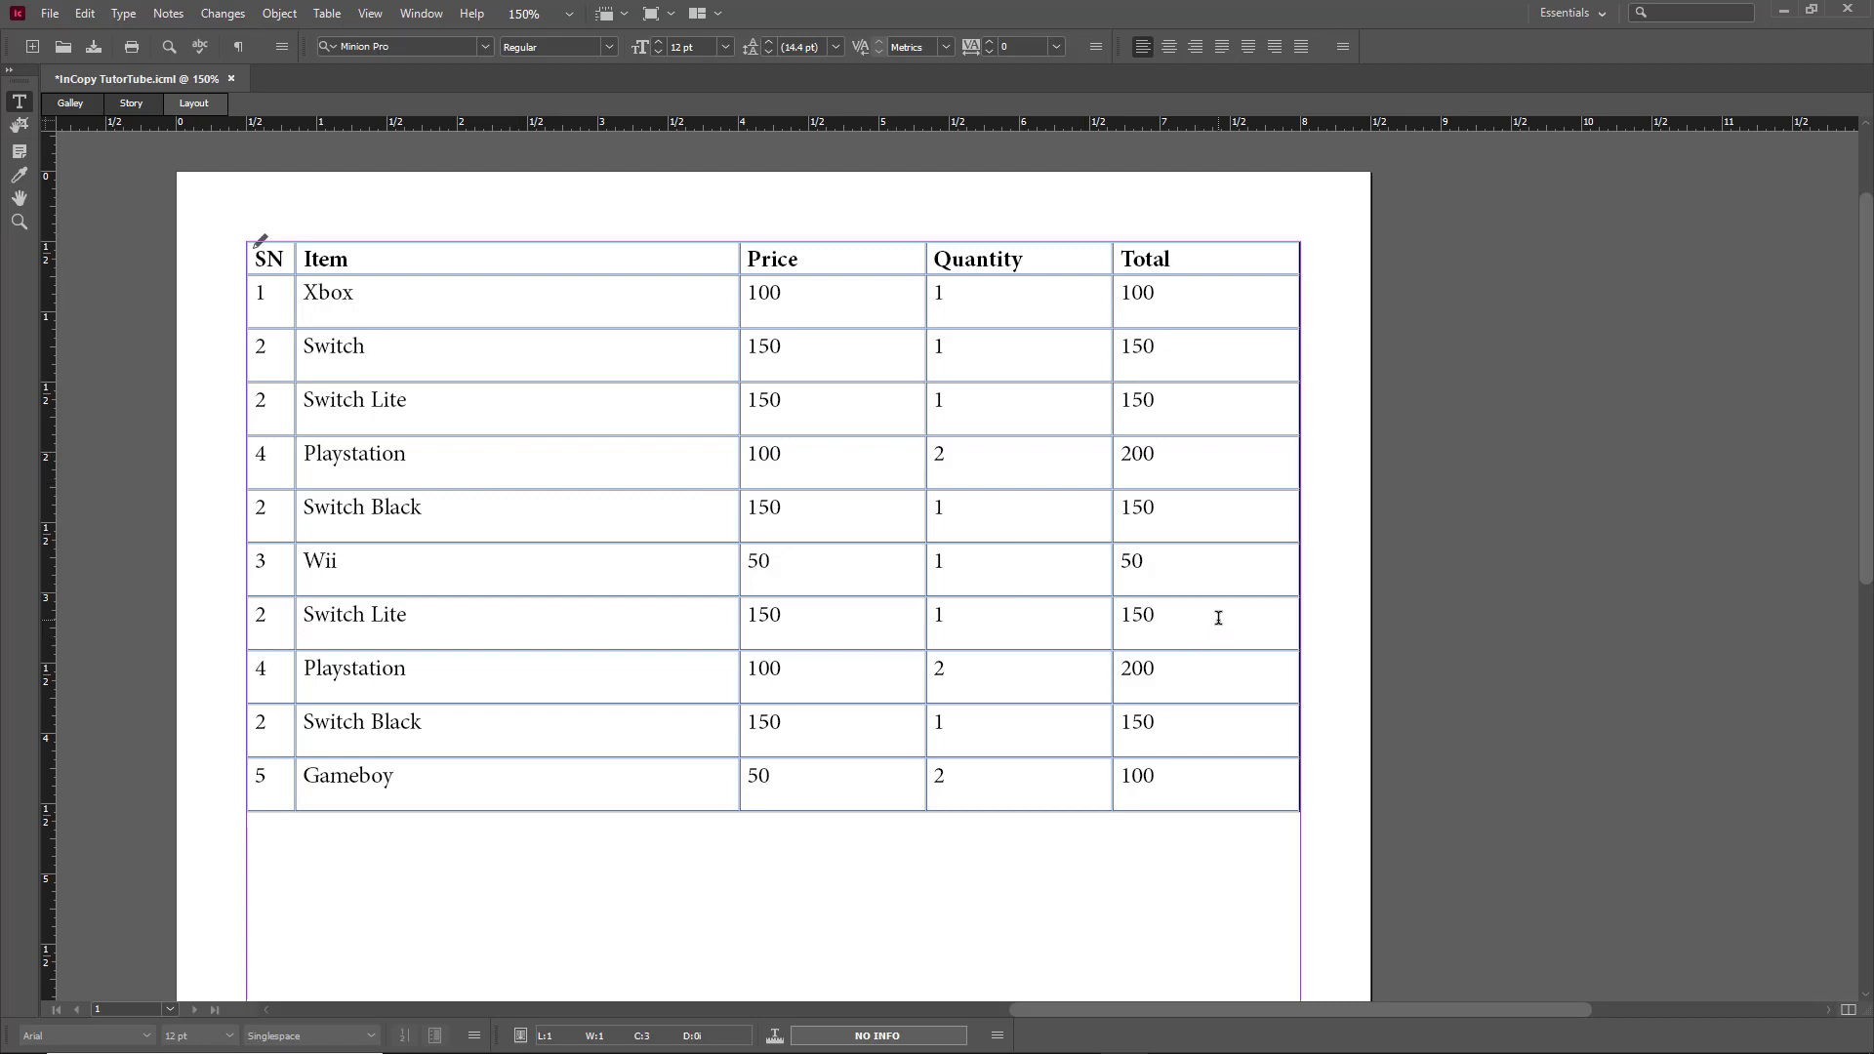
{"action": "left_click", "coordinate": [1154, 616]}
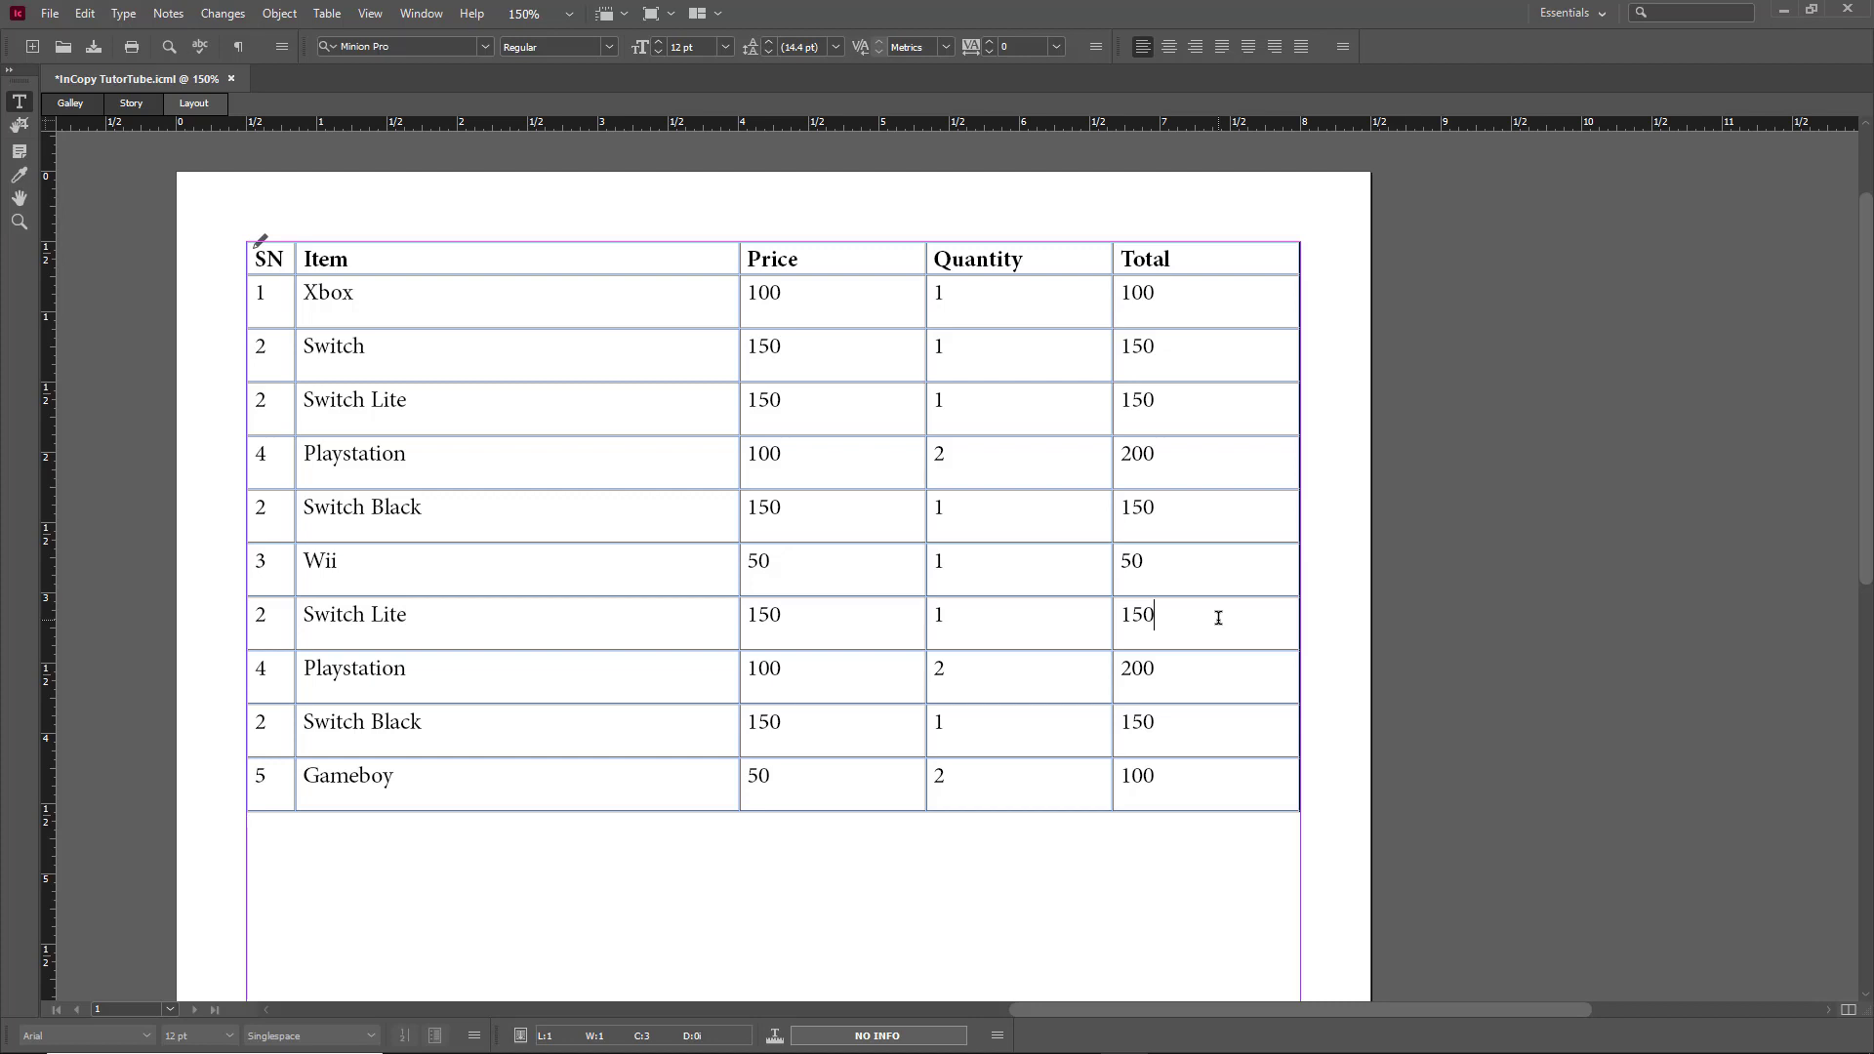